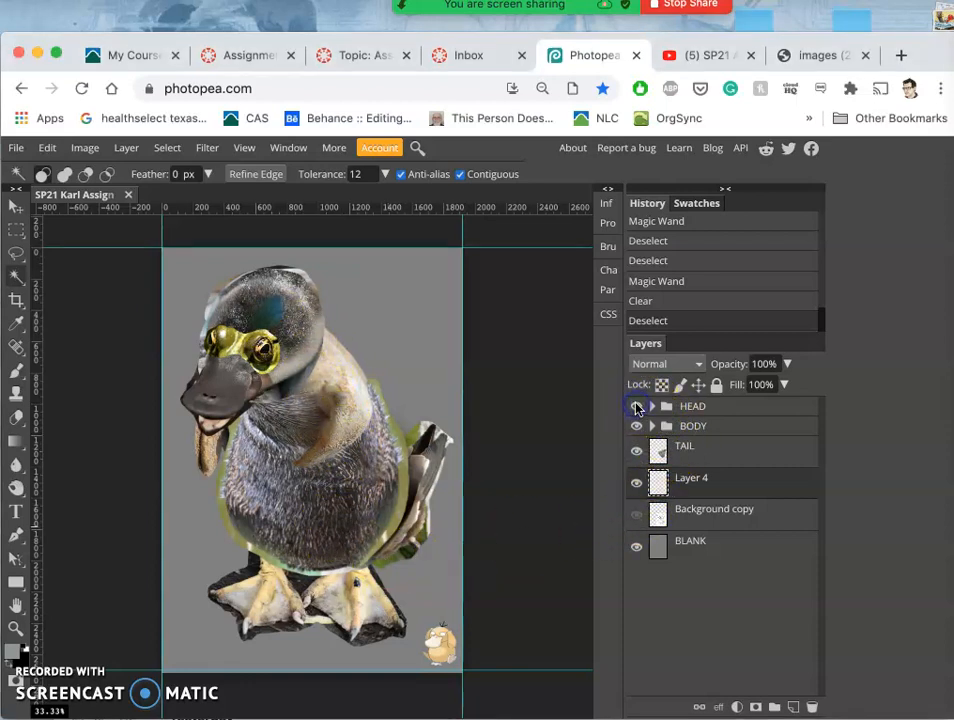
- Toggle the head and body parts' visibility to inspect them, then zoom in on the body
{"action": "left_click", "coordinate": [636, 406]}
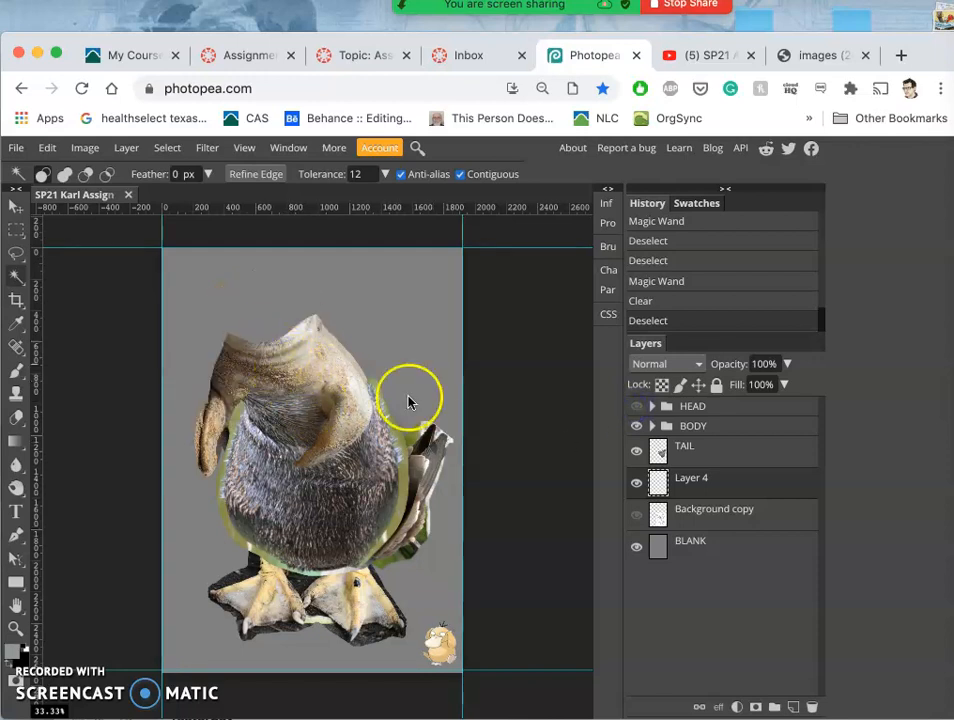
{"action": "left_click", "coordinate": [637, 410]}
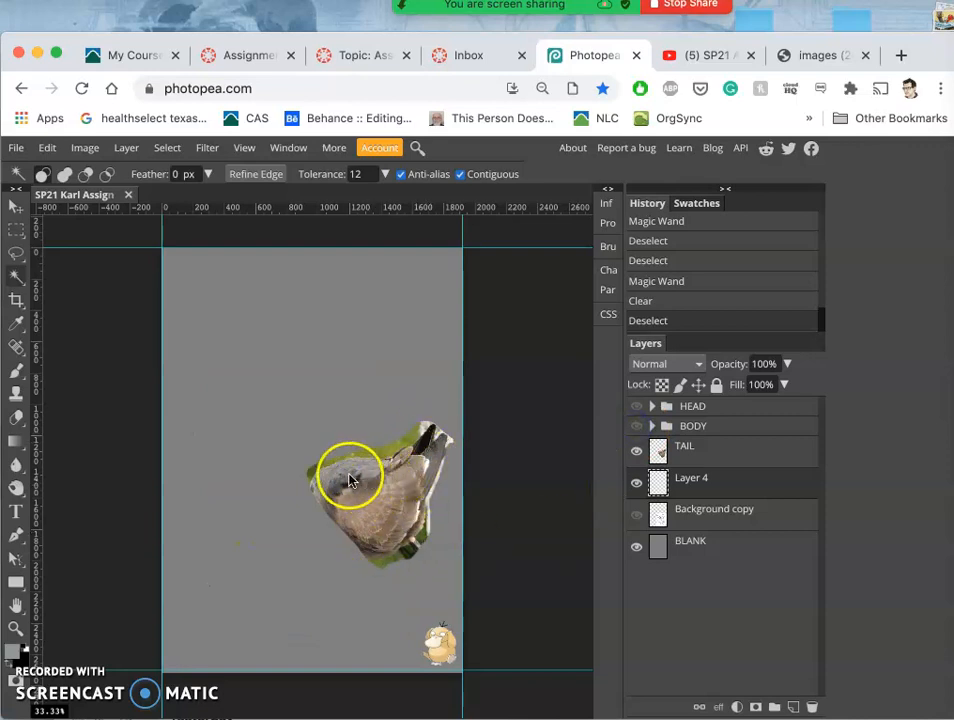
{"action": "mouse_move", "coordinate": [330, 445]}
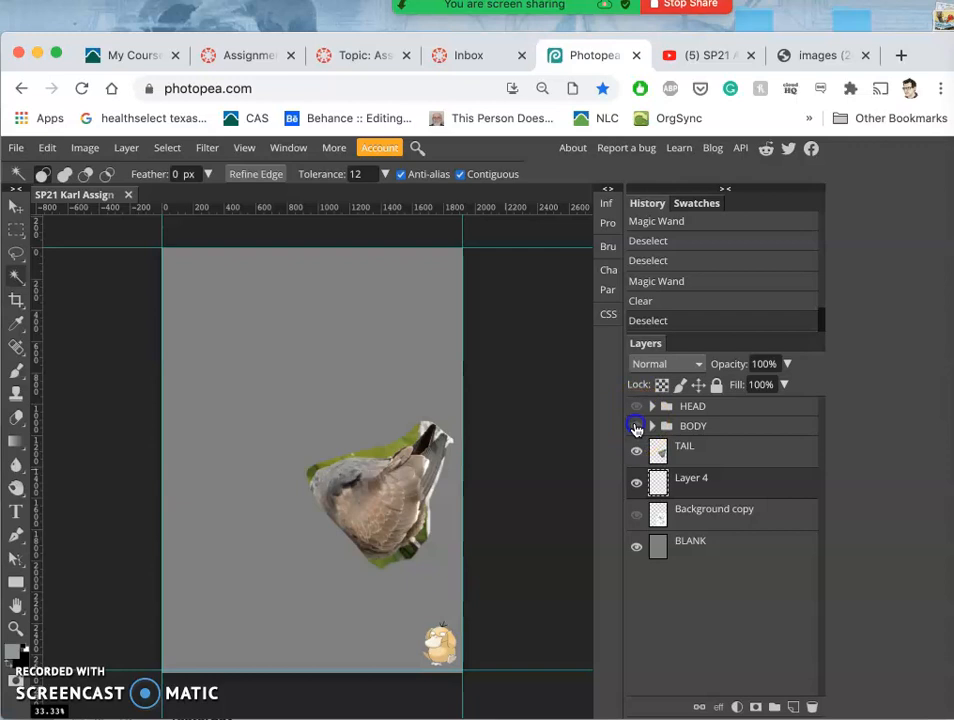
{"action": "left_click", "coordinate": [637, 406]}
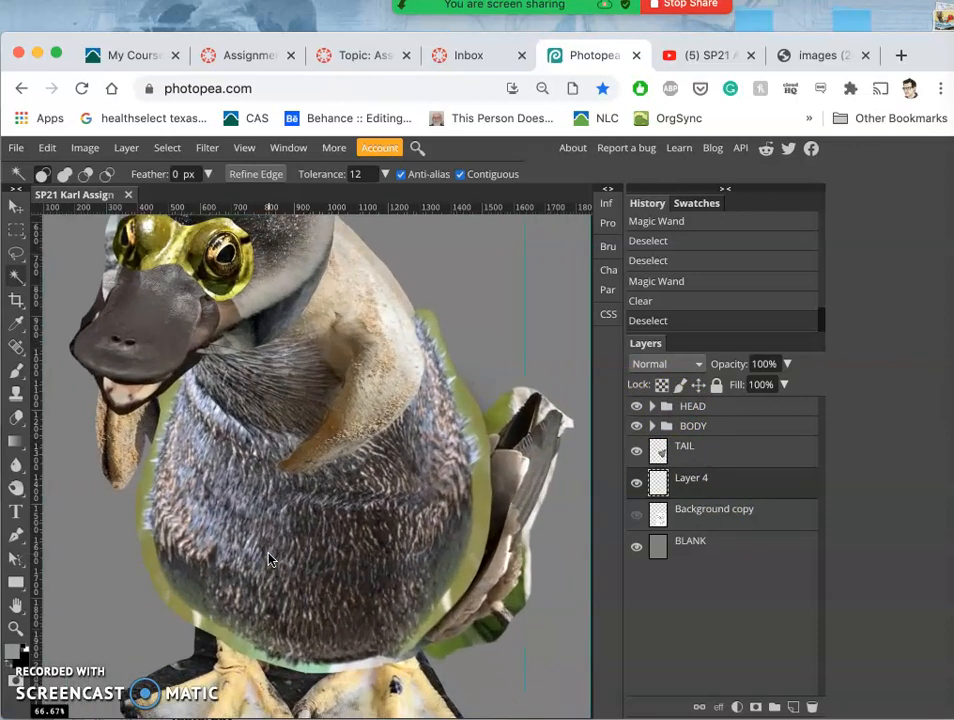
{"action": "scroll", "scroll_direction": "down", "scroll_amount": 3}
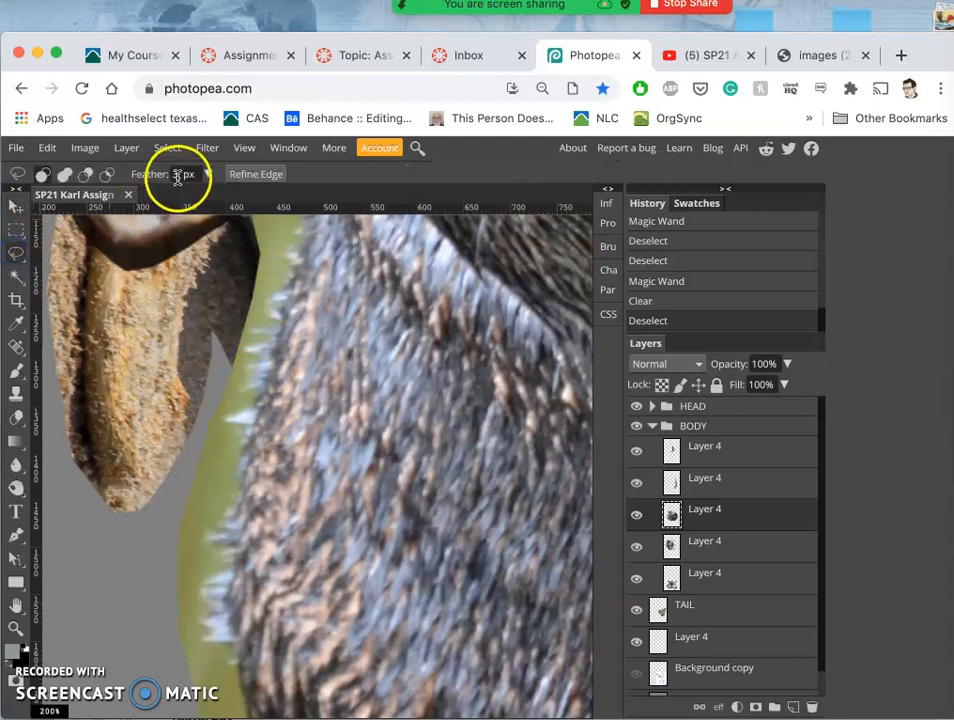
- Set the Lasso feather to 2 px
{"action": "left_click", "coordinate": [179, 174]}
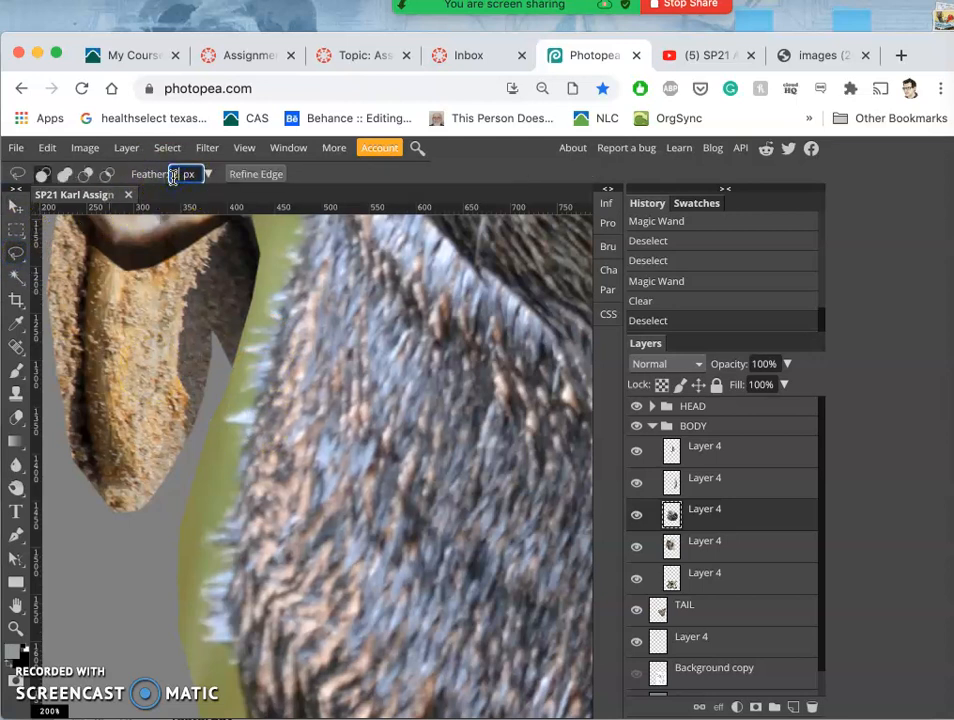
{"action": "type", "text": "2"}
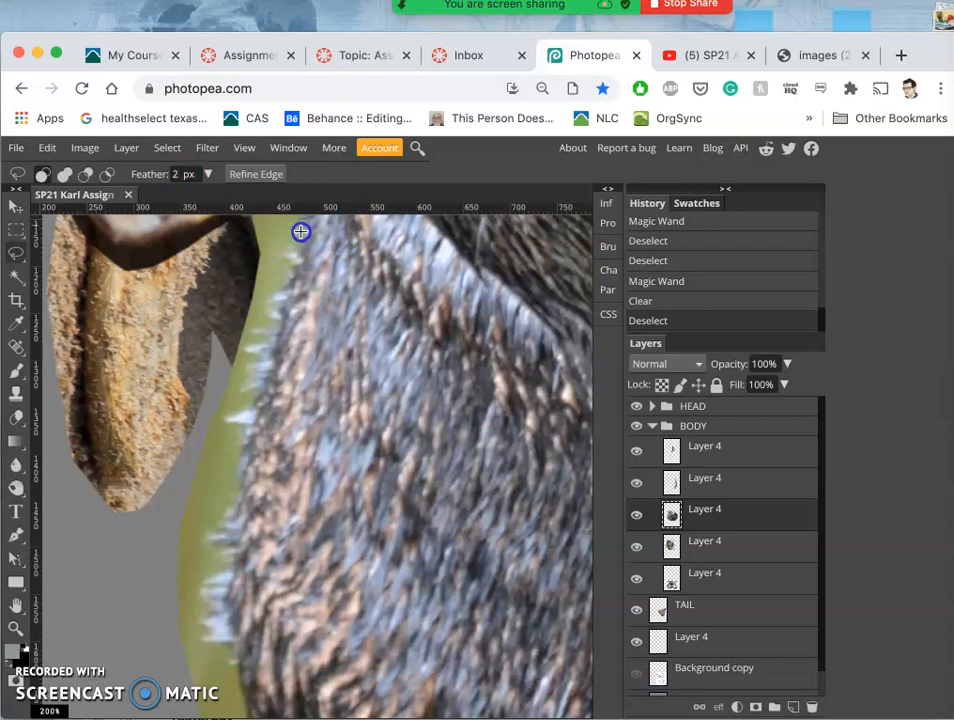
{"action": "mouse_move", "coordinate": [284, 289]}
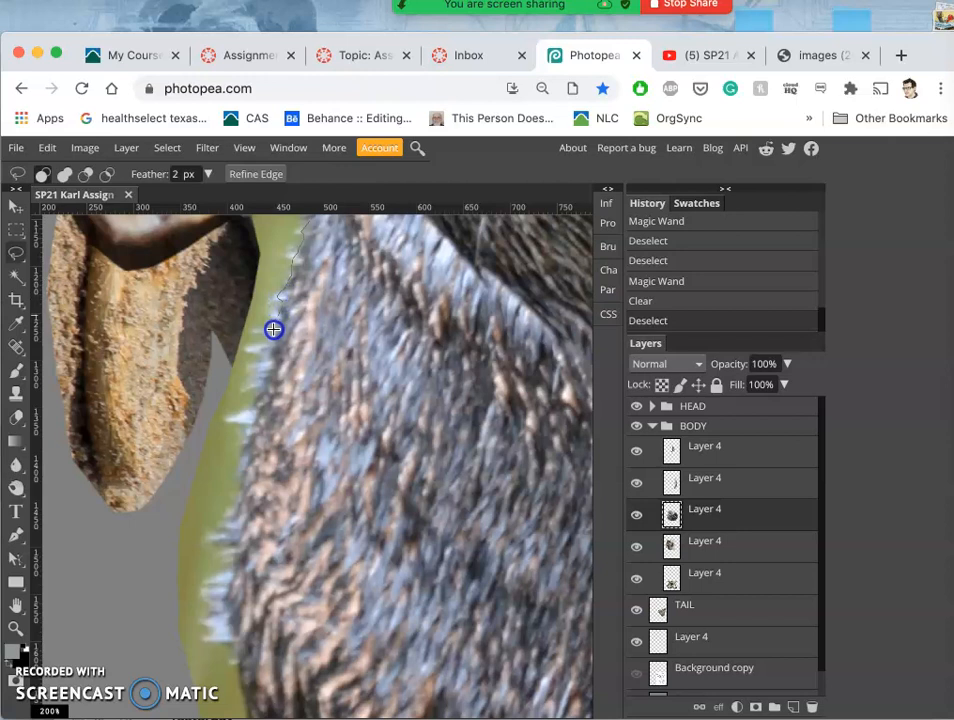
{"action": "mouse_move", "coordinate": [257, 348]}
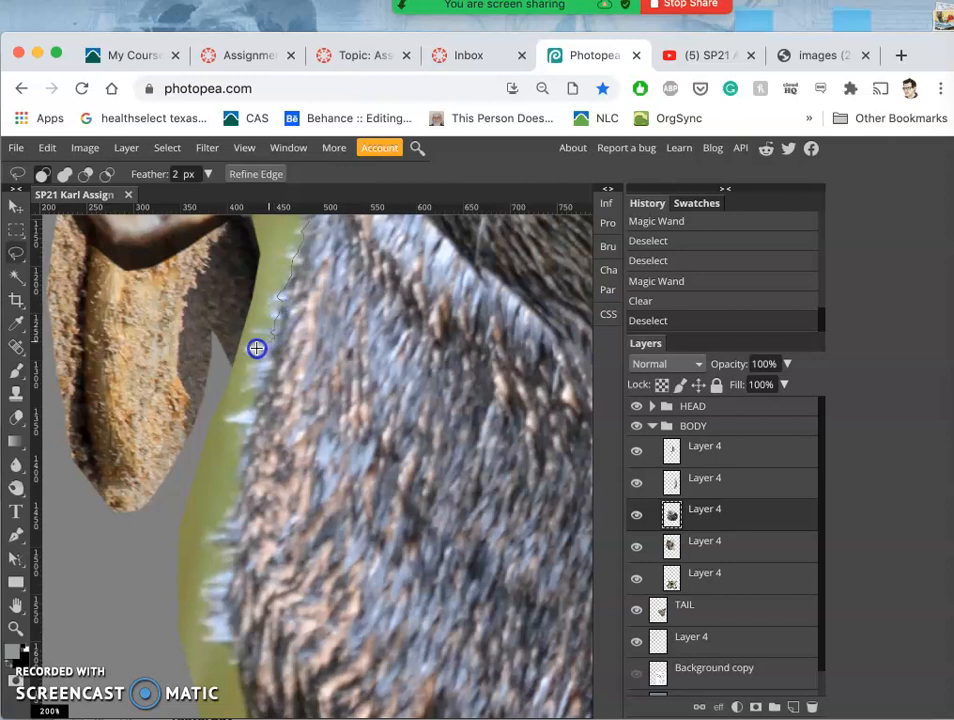
{"action": "mouse_move", "coordinate": [256, 365]}
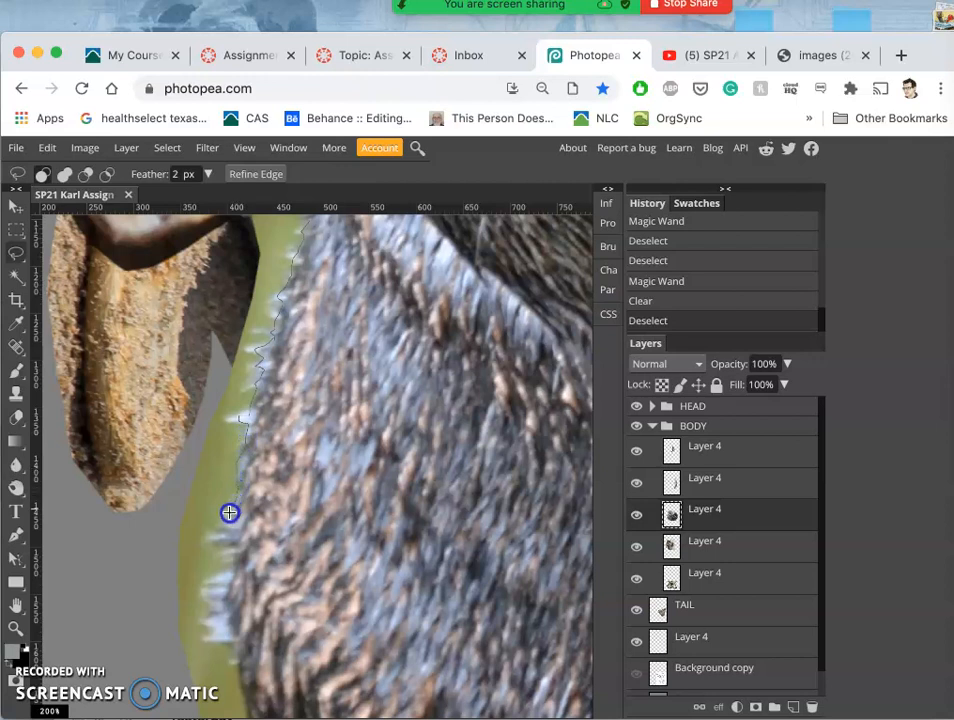
{"action": "mouse_move", "coordinate": [233, 540]}
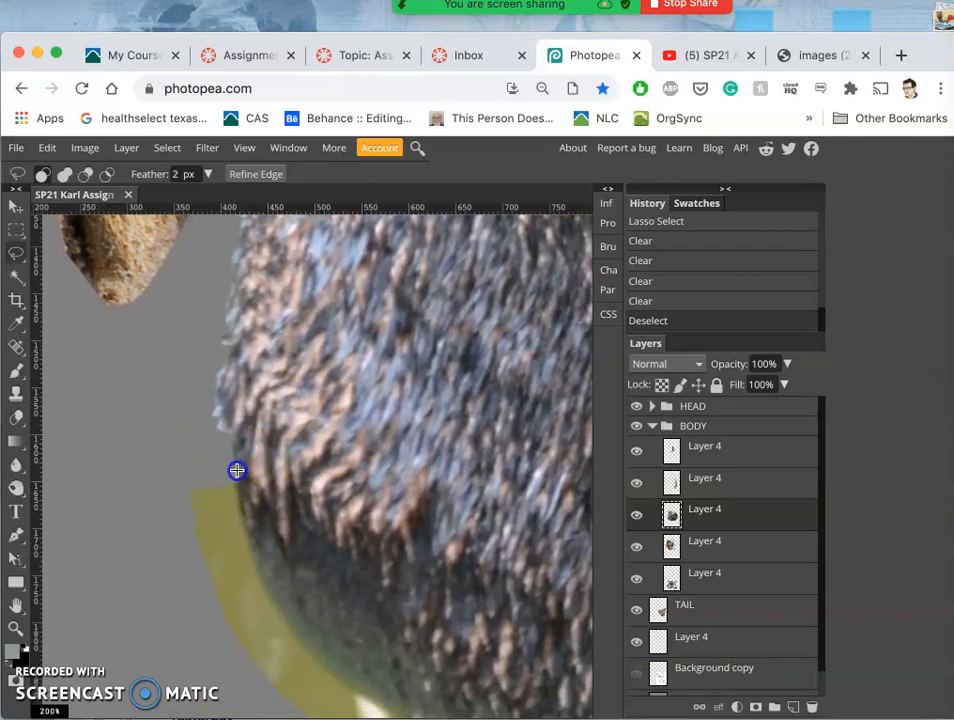
{"action": "mouse_move", "coordinate": [261, 555]}
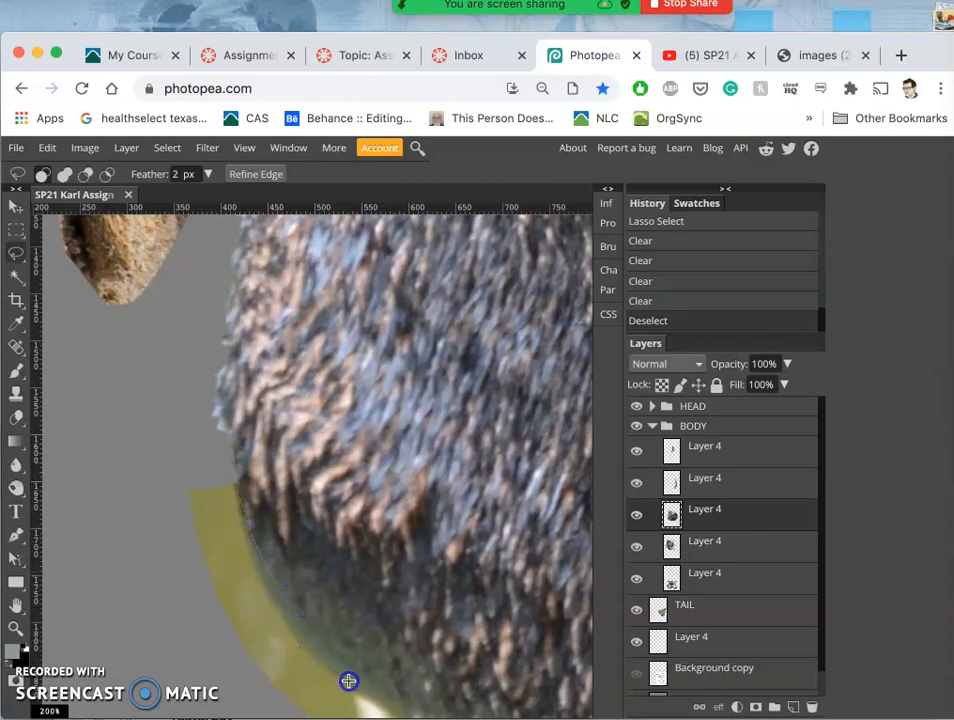
{"action": "mouse_move", "coordinate": [177, 446]}
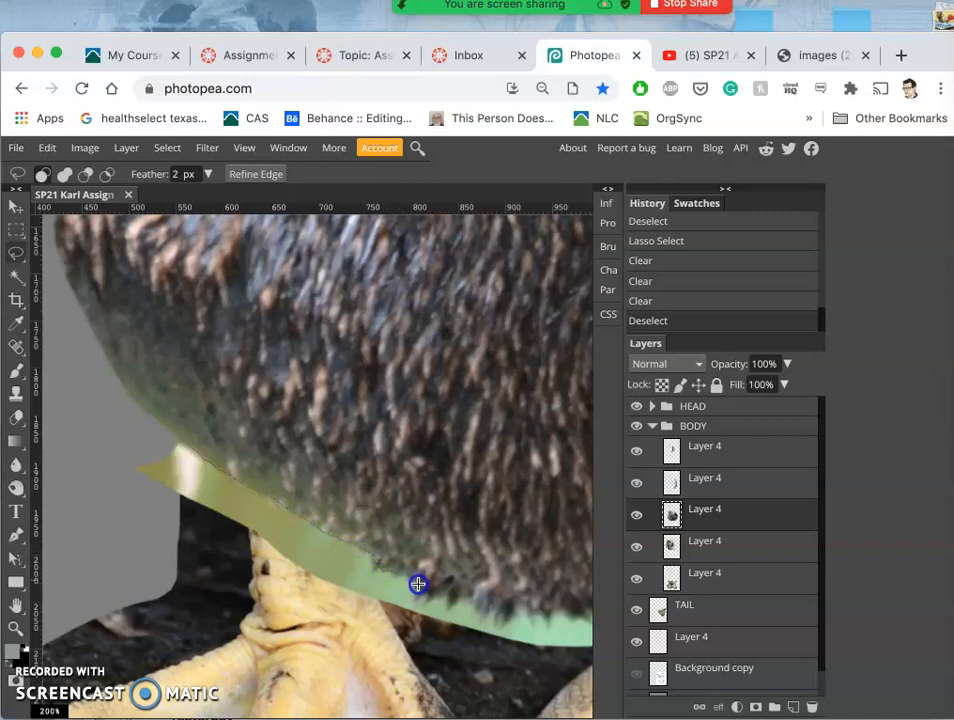
{"action": "mouse_move", "coordinate": [443, 594]}
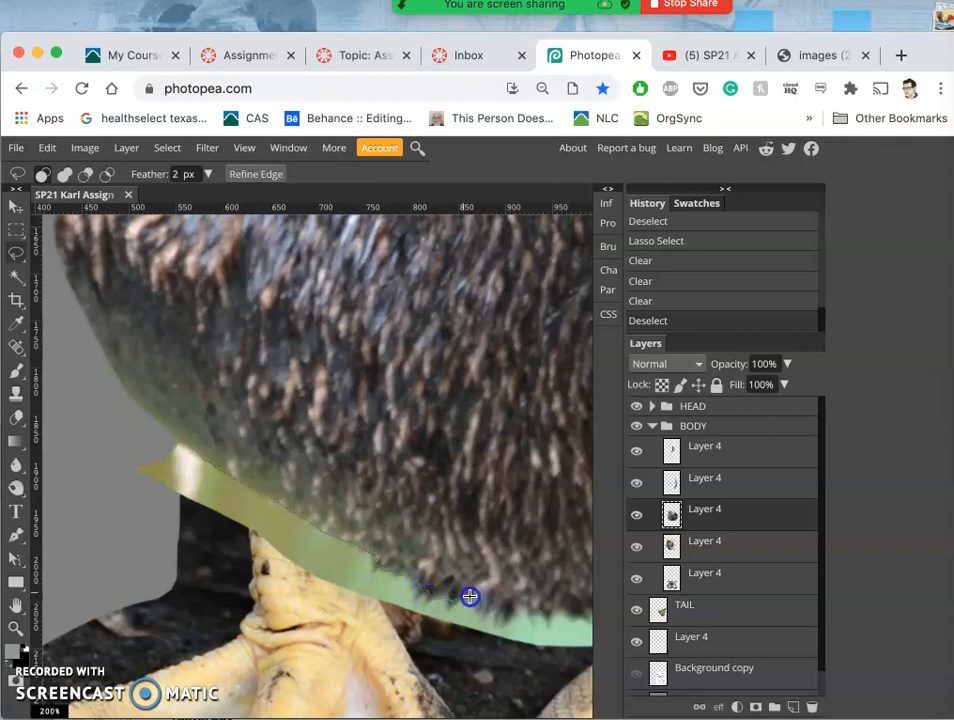
{"action": "mouse_move", "coordinate": [488, 614]}
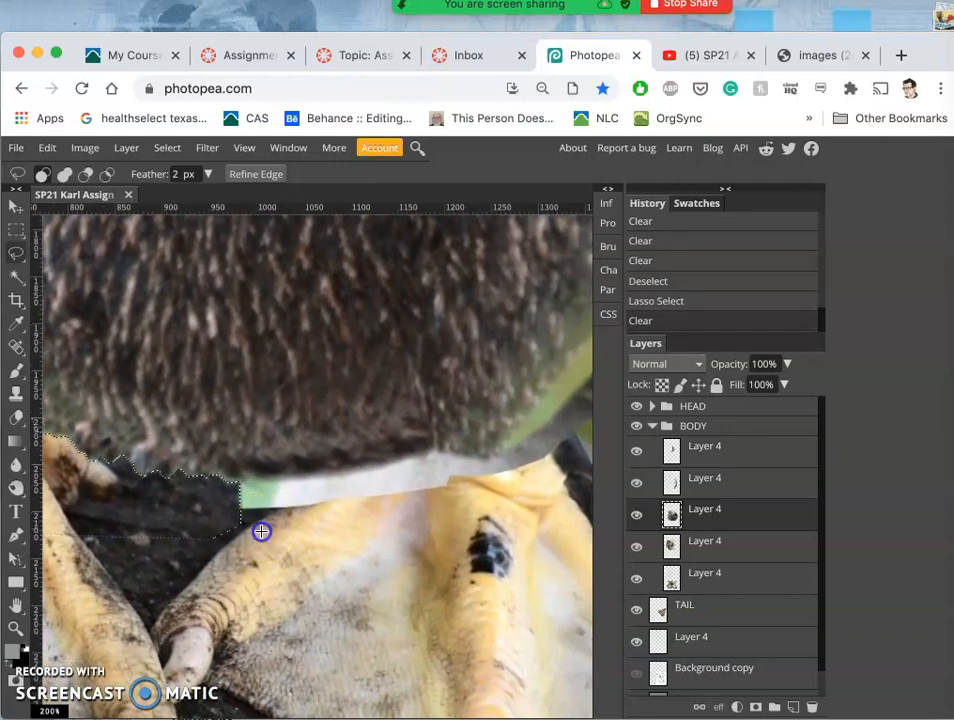
- Lasso the leftover background near the feet and the green fringe on the body's right edge
{"action": "left_click", "coordinate": [217, 483]}
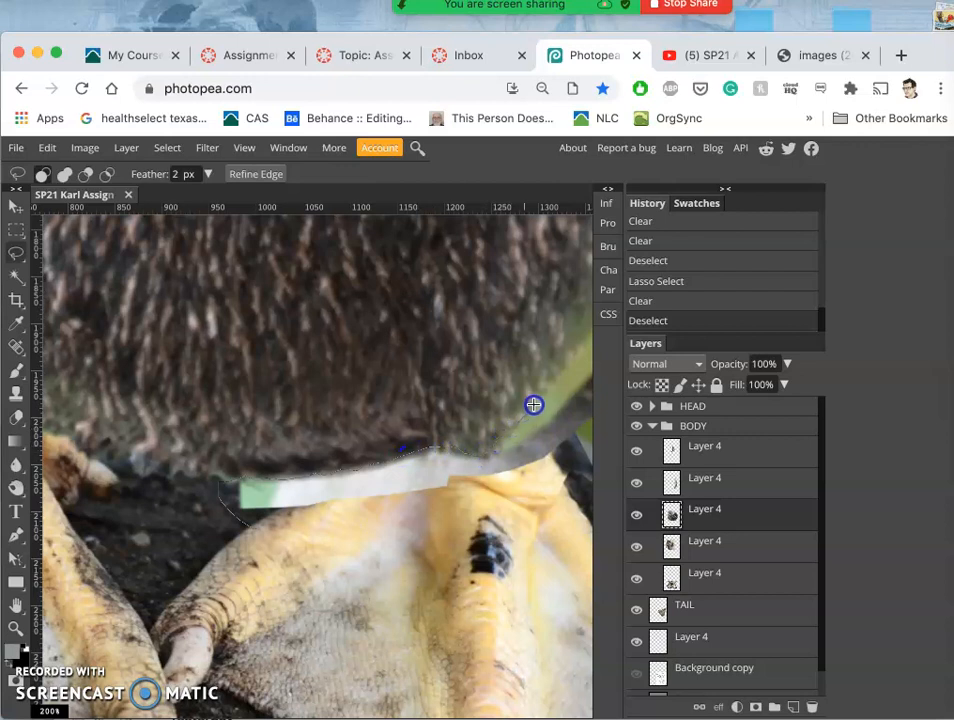
{"action": "mouse_move", "coordinate": [586, 330]}
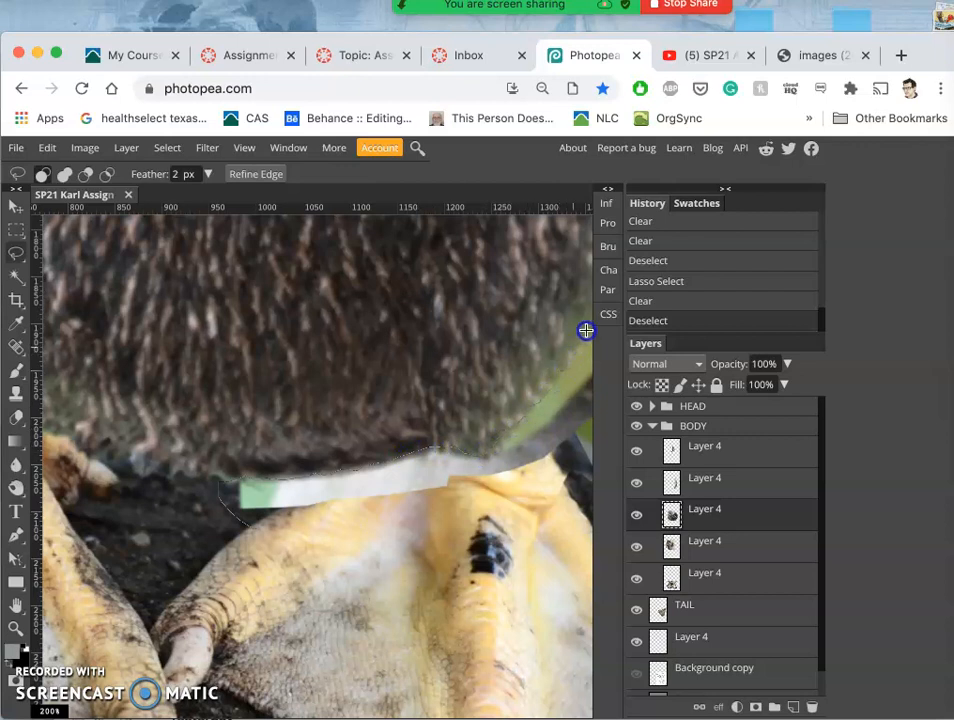
{"action": "left_click_drag", "start_coordinate": [586, 331], "coordinate": [171, 568]}
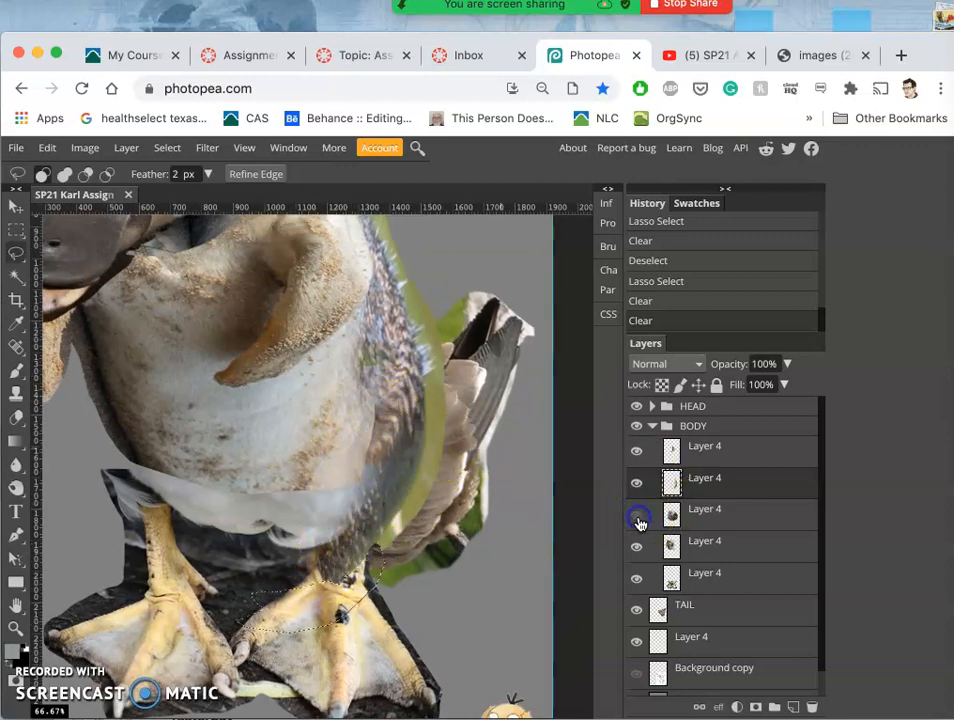
- Hide and re-show the fur layer to check it, then Merge Down
{"action": "left_click", "coordinate": [637, 514]}
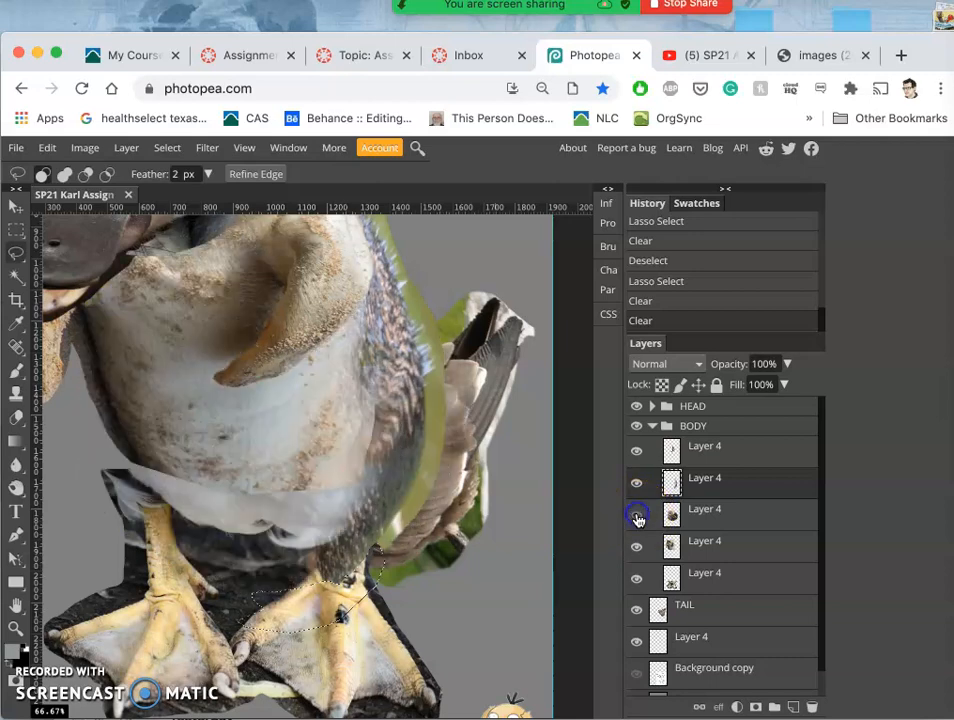
{"action": "left_click", "coordinate": [636, 518]}
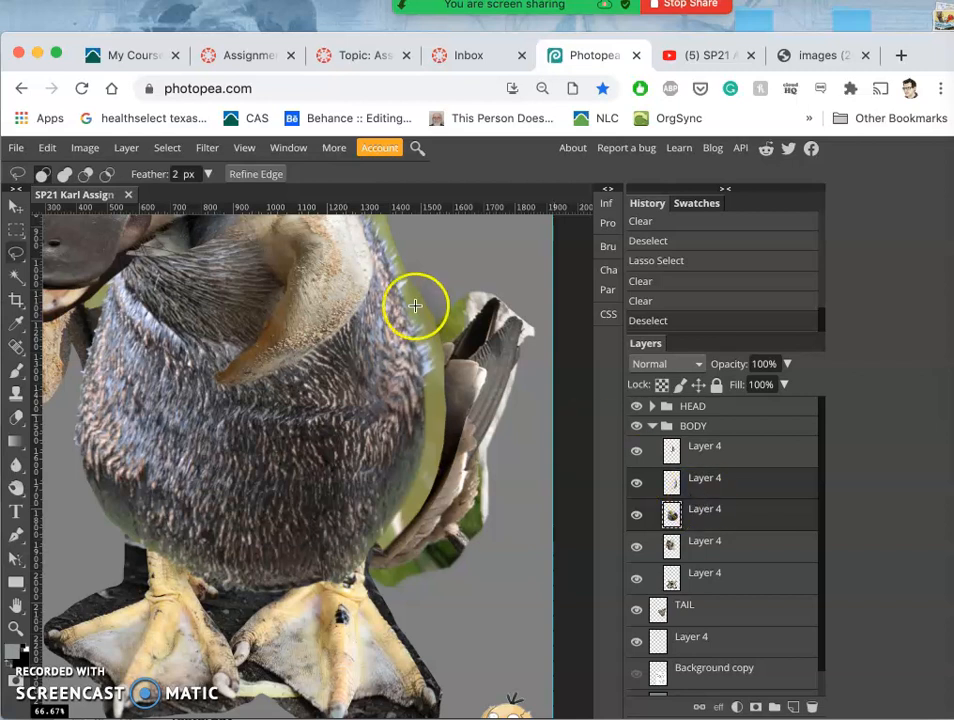
{"action": "left_click", "coordinate": [126, 147]}
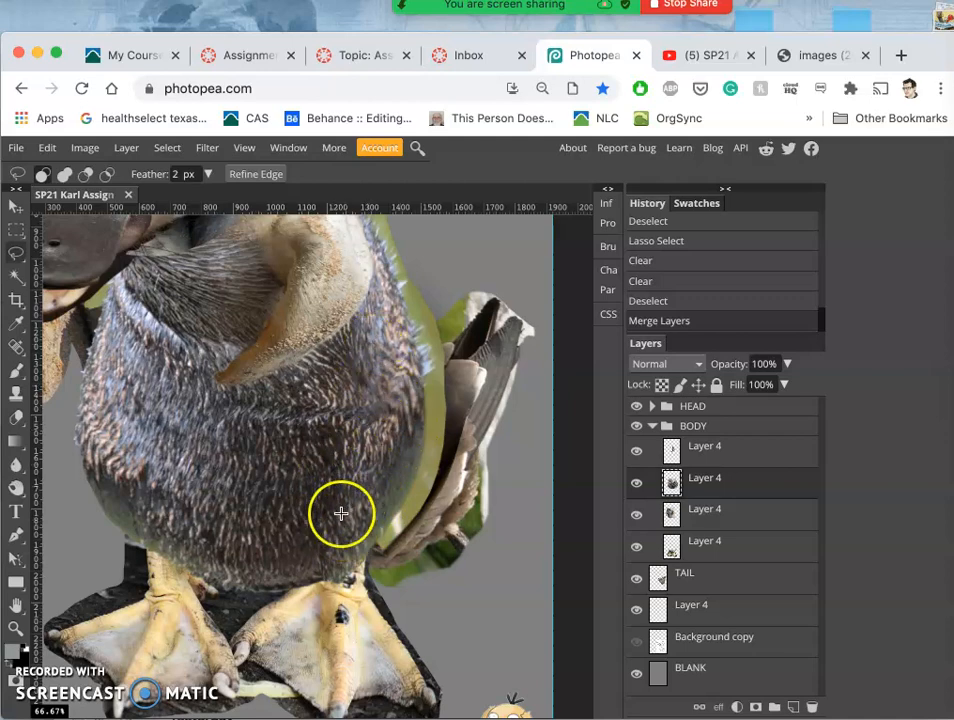
{"action": "mouse_move", "coordinate": [392, 558]}
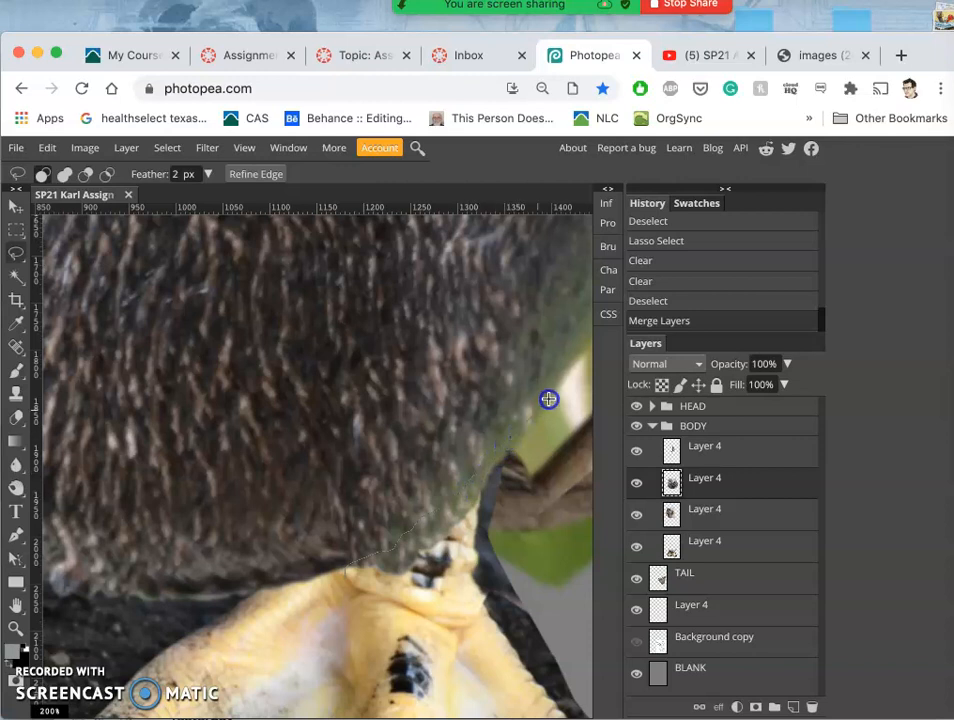
- Lasso the green fringe below the body's right edge
{"action": "left_click_drag", "start_coordinate": [548, 399], "coordinate": [362, 620]}
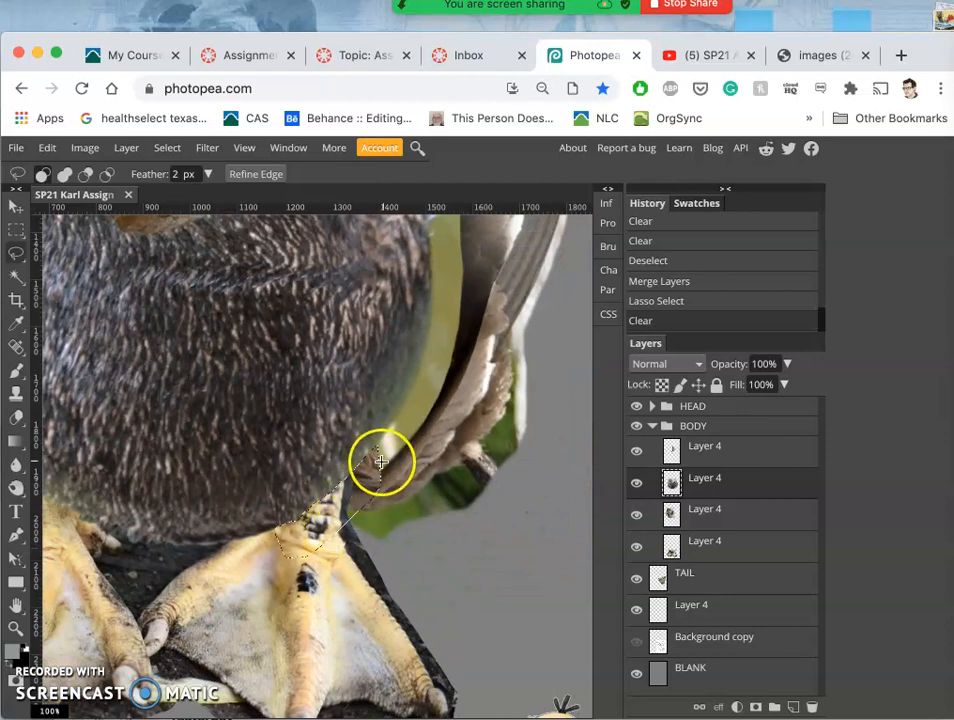
{"action": "mouse_move", "coordinate": [294, 427]}
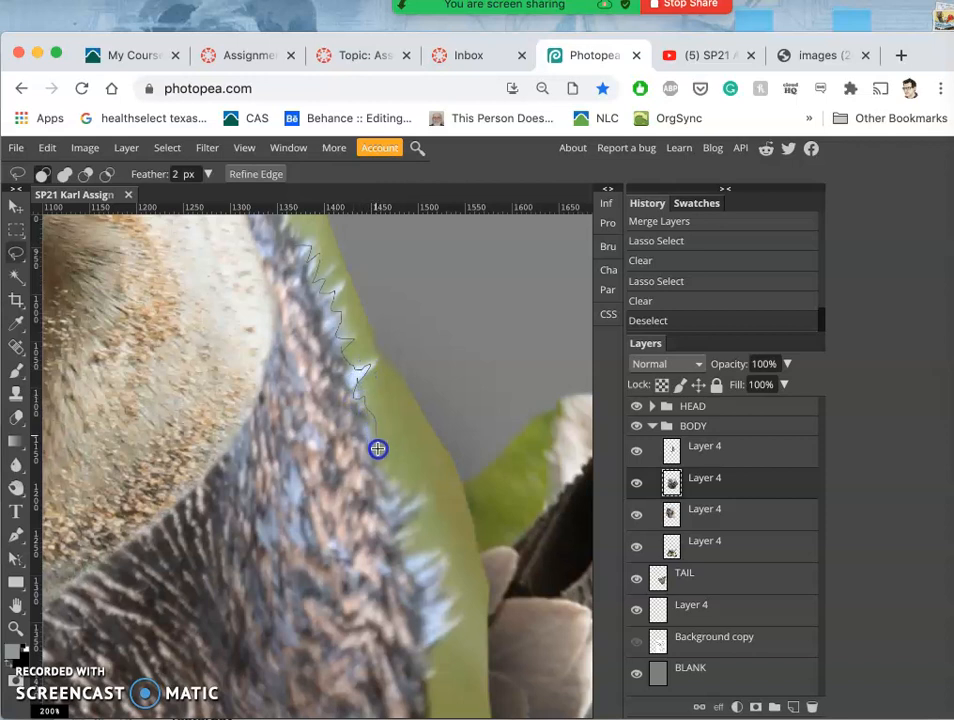
{"action": "mouse_move", "coordinate": [385, 475]}
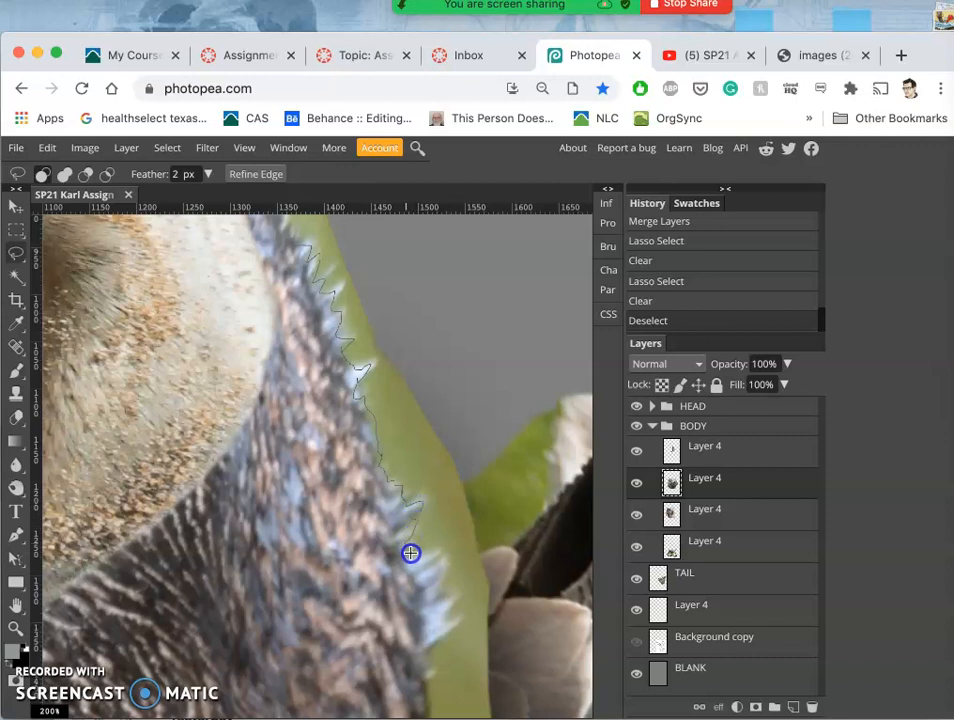
{"action": "mouse_move", "coordinate": [430, 559]}
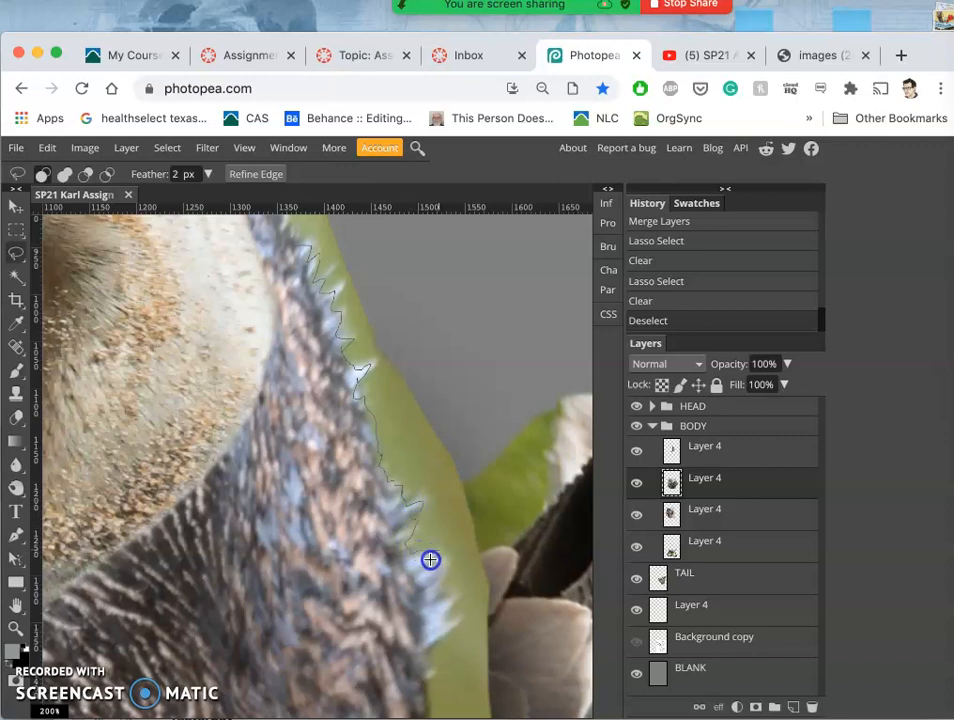
{"action": "mouse_move", "coordinate": [446, 558]}
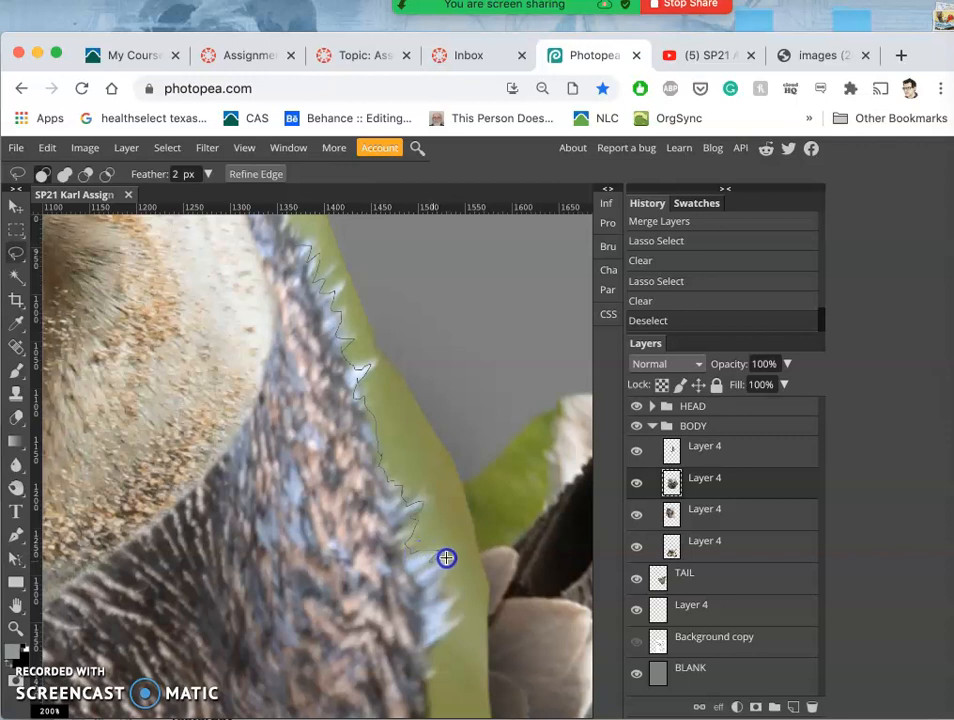
{"action": "mouse_move", "coordinate": [441, 586]}
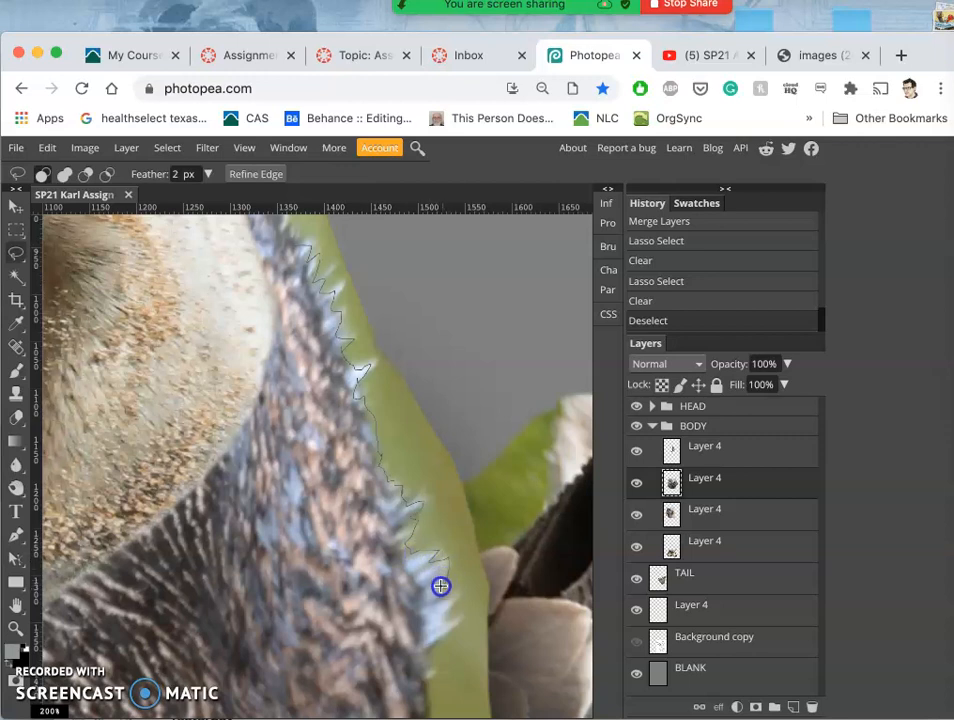
{"action": "mouse_move", "coordinate": [456, 594]}
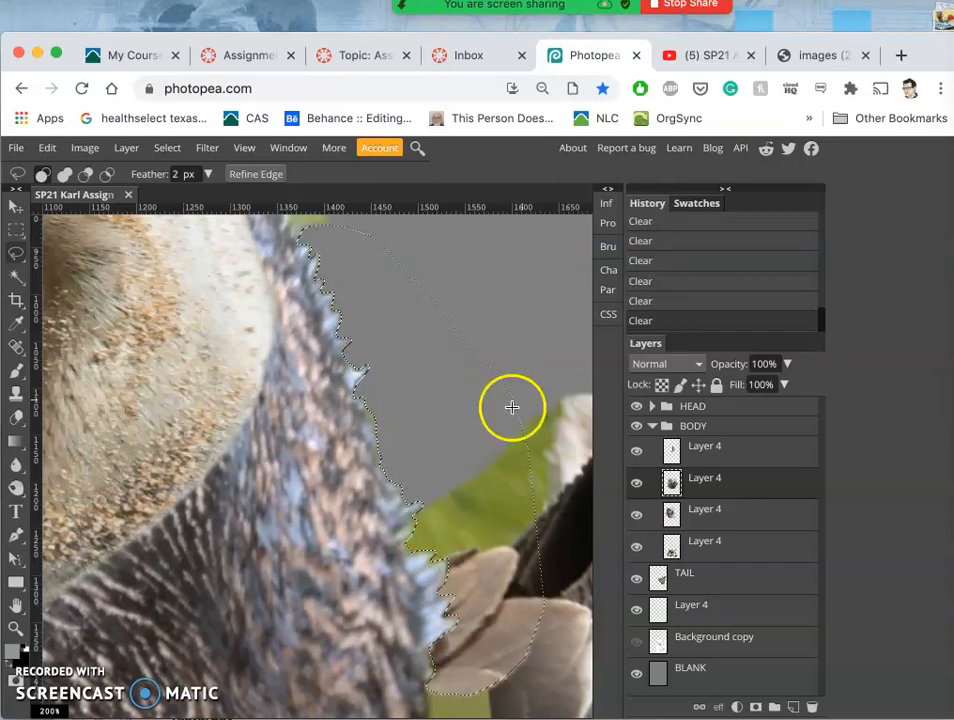
- Deselect the current selection with Cmd+D
{"action": "key", "text": "cmd+d"}
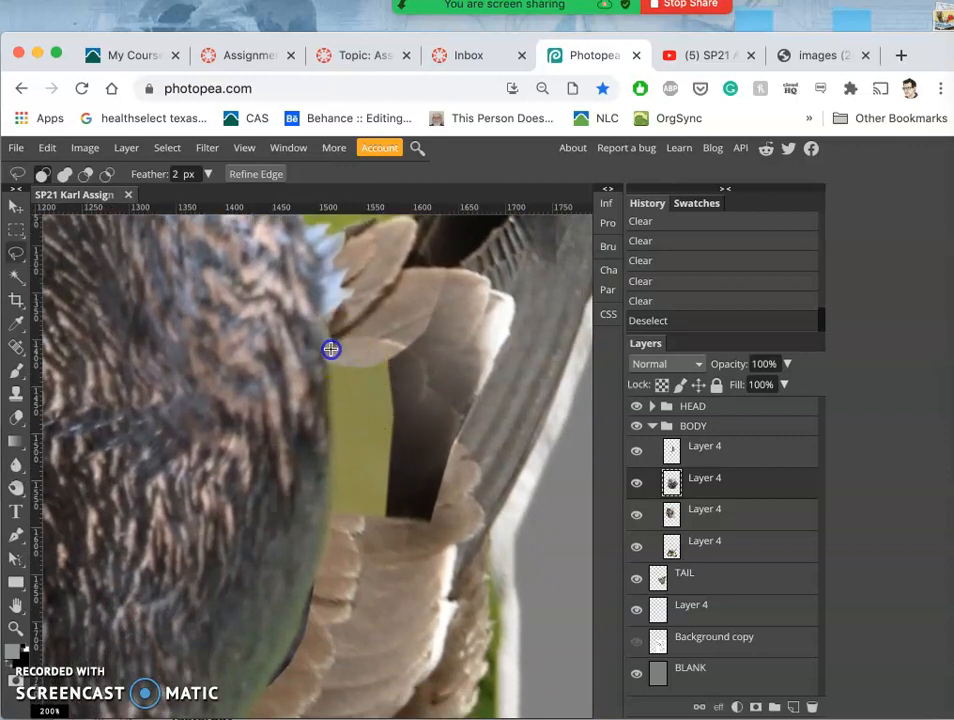
{"action": "mouse_move", "coordinate": [327, 451]}
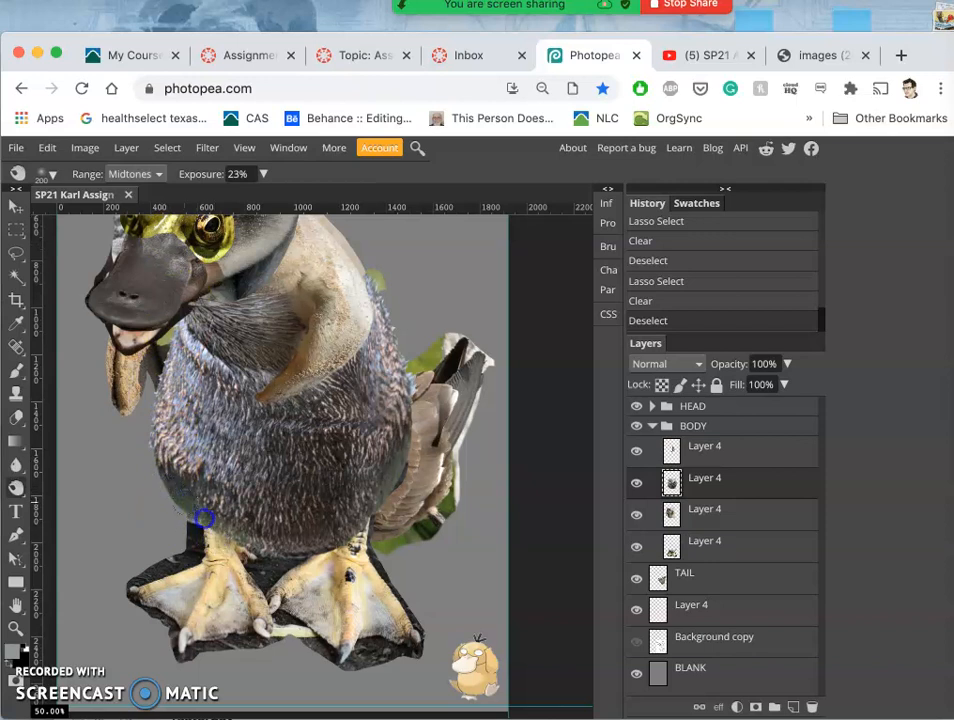
- Burn a spot on the body, then set the Sponge tool to Desaturate with a 102 px brush
{"action": "left_click", "coordinate": [185, 528]}
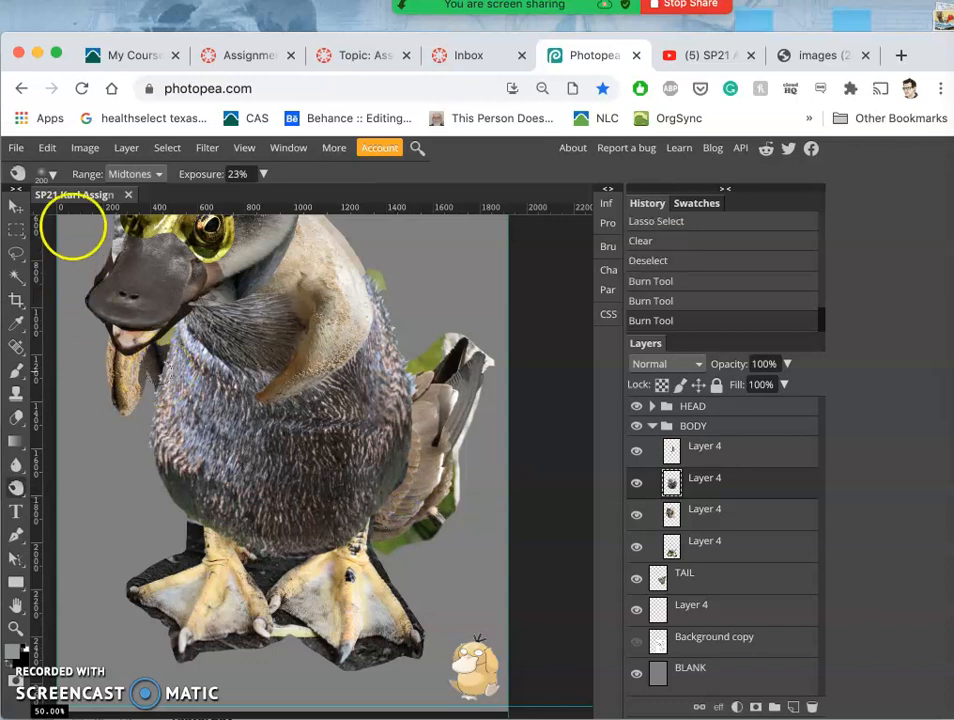
{"action": "left_click", "coordinate": [16, 488]}
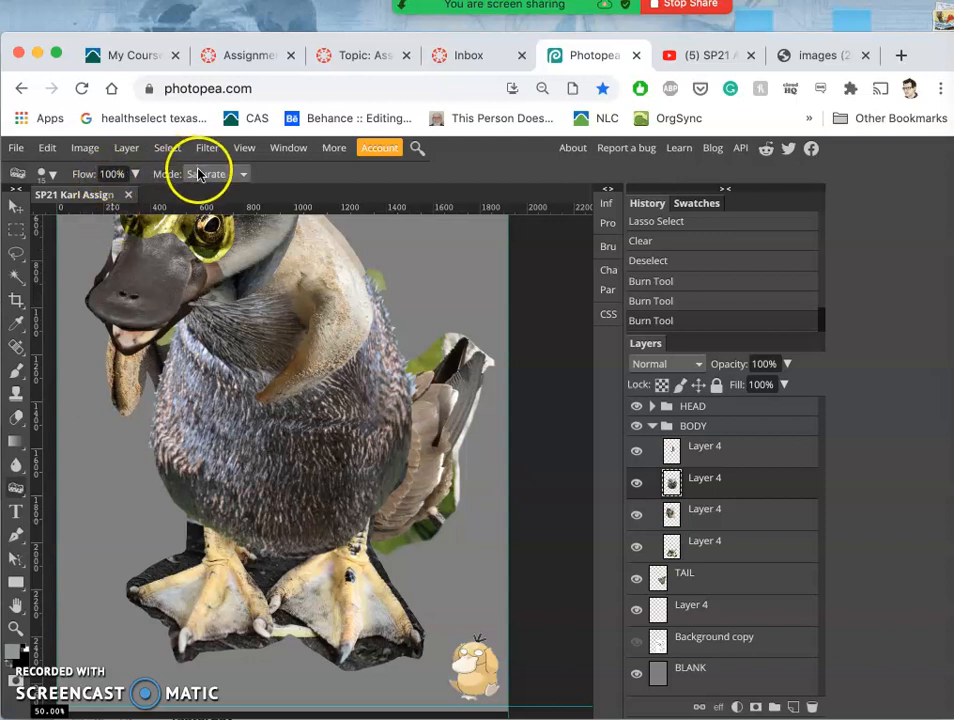
{"action": "left_click", "coordinate": [210, 173]}
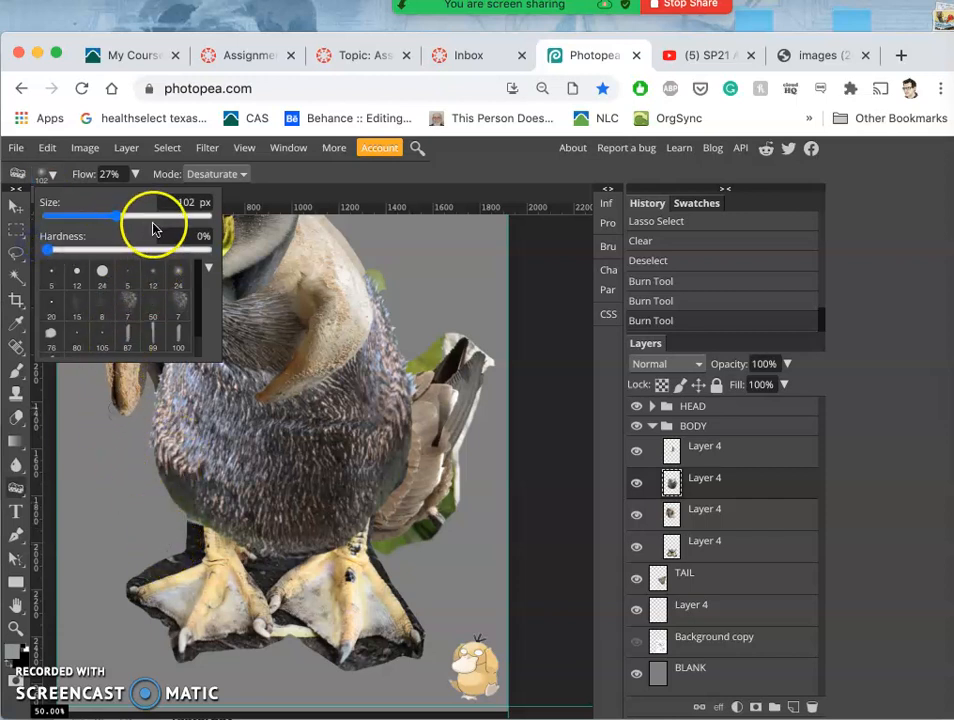
{"action": "left_click_drag", "start_coordinate": [155, 217], "coordinate": [155, 217]}
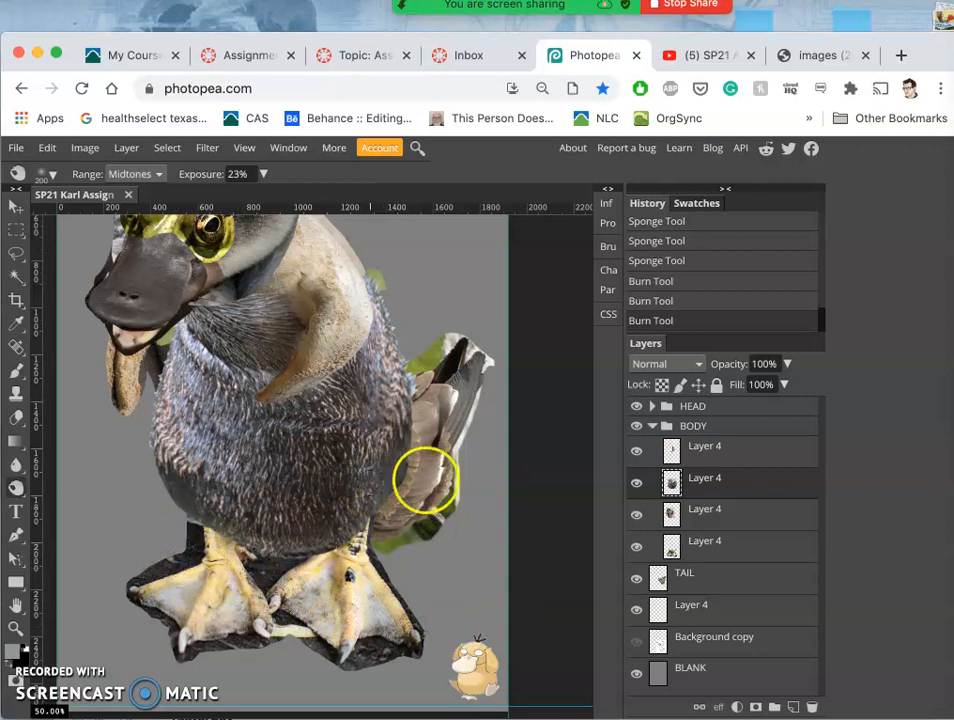
- Zoom in on the duck's body and lasso leftover background on the feet layer
{"action": "left_click_drag", "start_coordinate": [425, 485], "coordinate": [445, 425]}
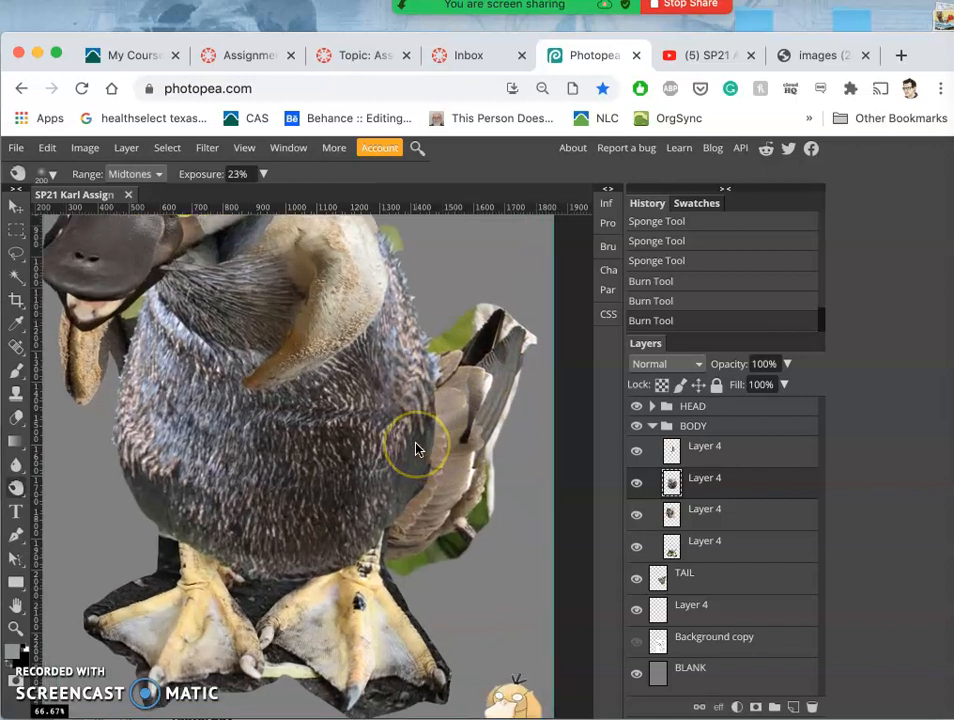
{"action": "scroll", "scroll_direction": "down", "scroll_amount": 3}
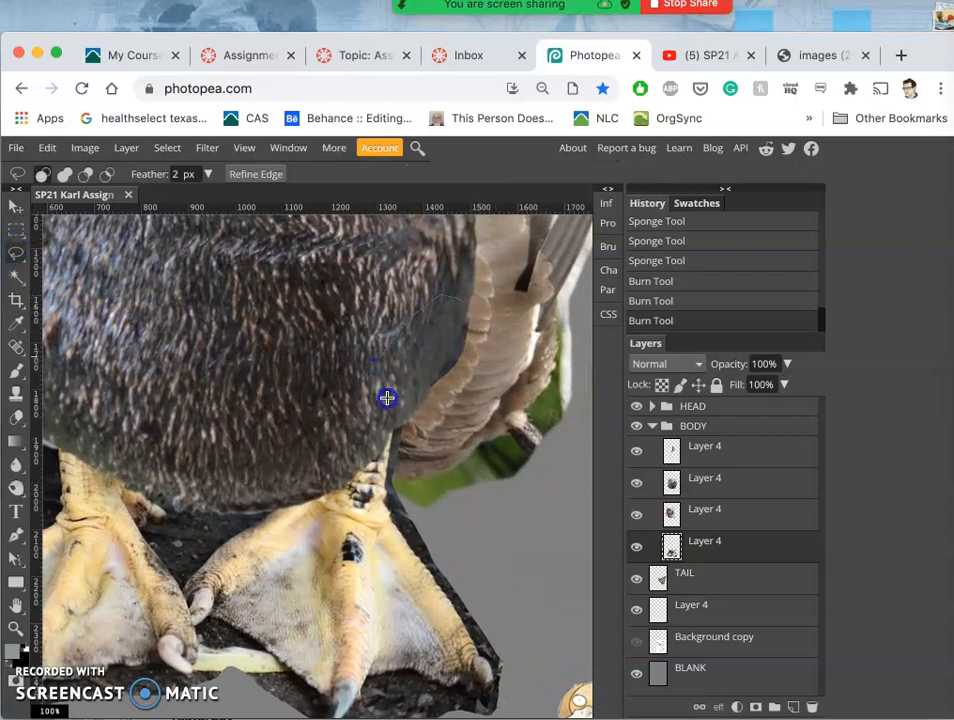
{"action": "left_click_drag", "start_coordinate": [387, 398], "coordinate": [480, 331]}
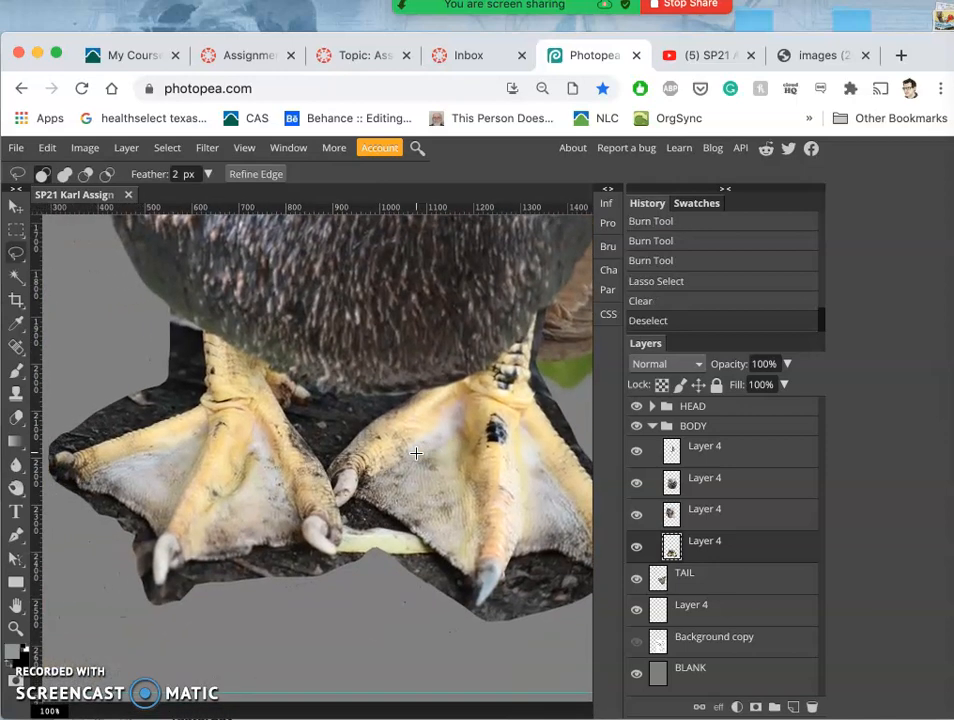
- Magic-wand select the dark ground patches around the left foot
{"action": "left_click", "coordinate": [16, 278]}
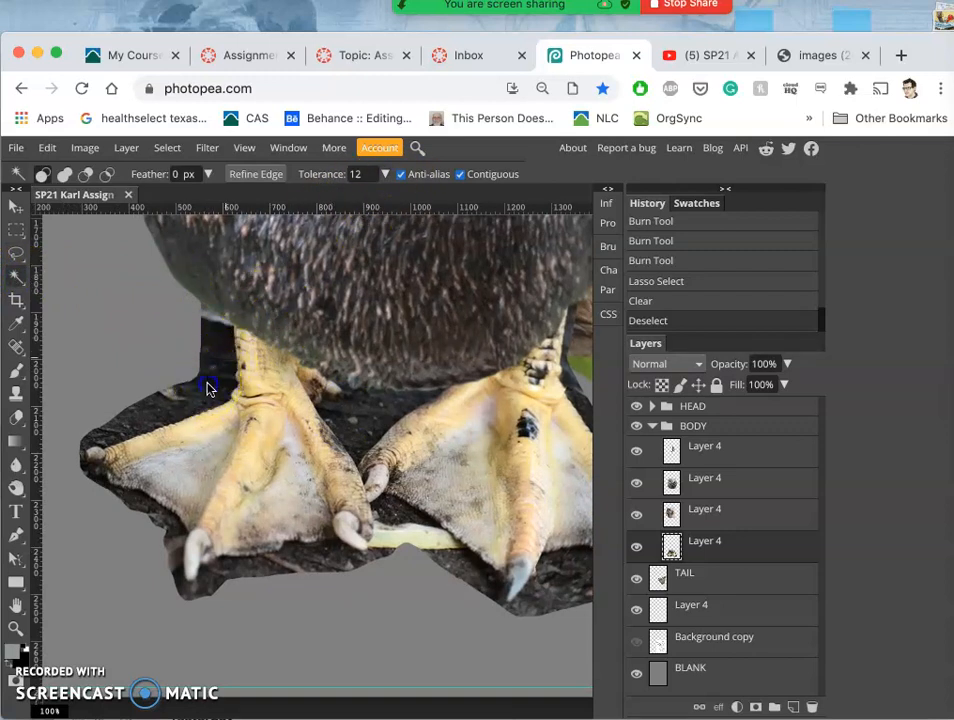
{"action": "left_click", "coordinate": [220, 378]}
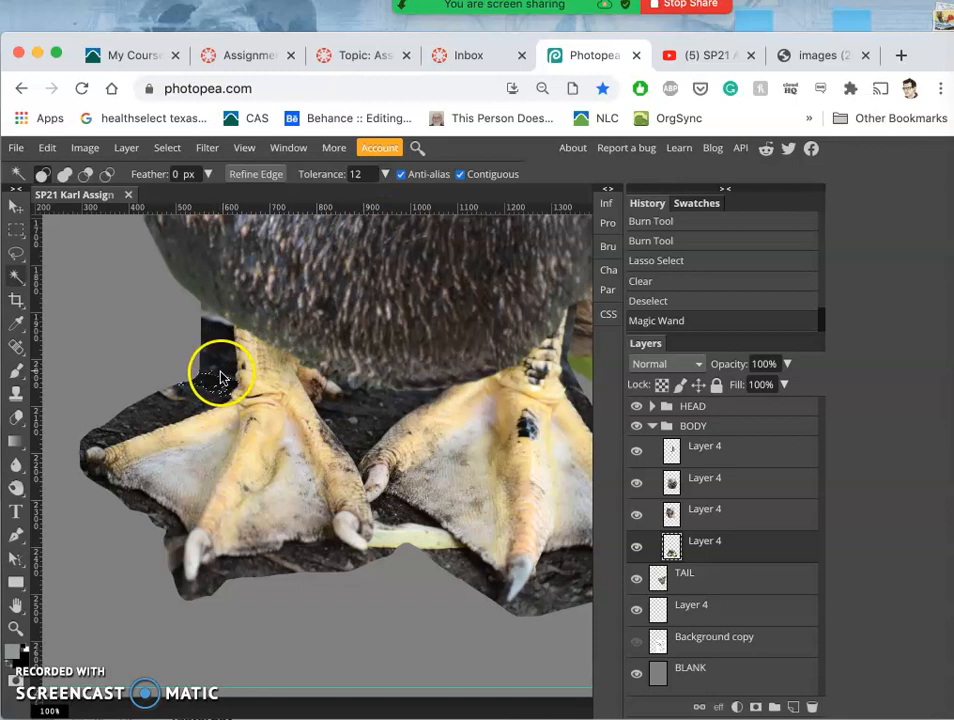
{"action": "left_click", "coordinate": [218, 375]}
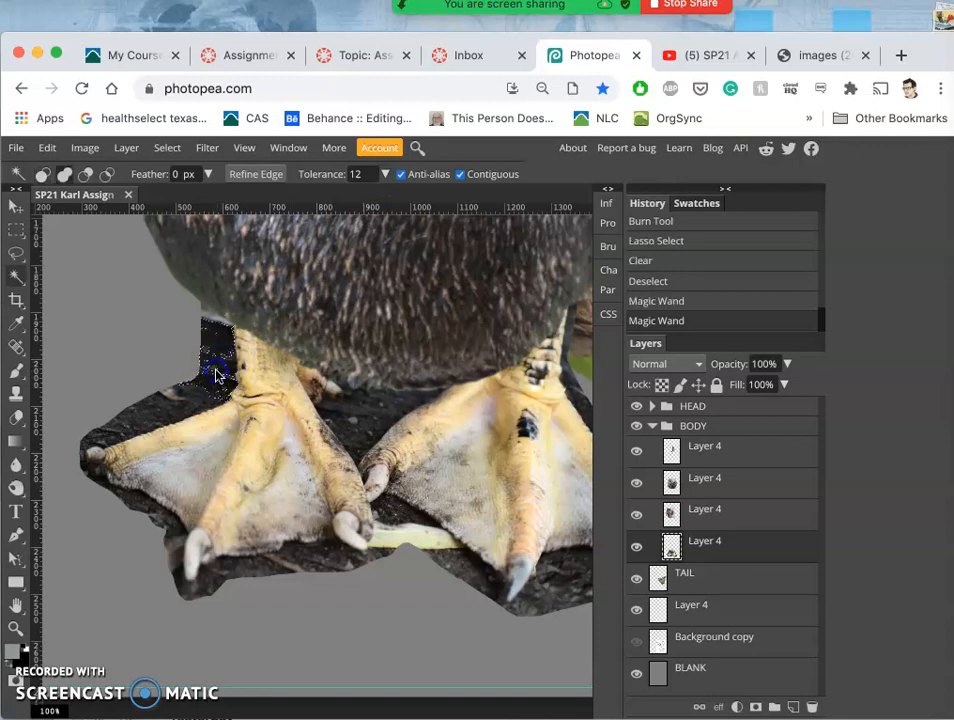
{"action": "left_click", "coordinate": [163, 415]}
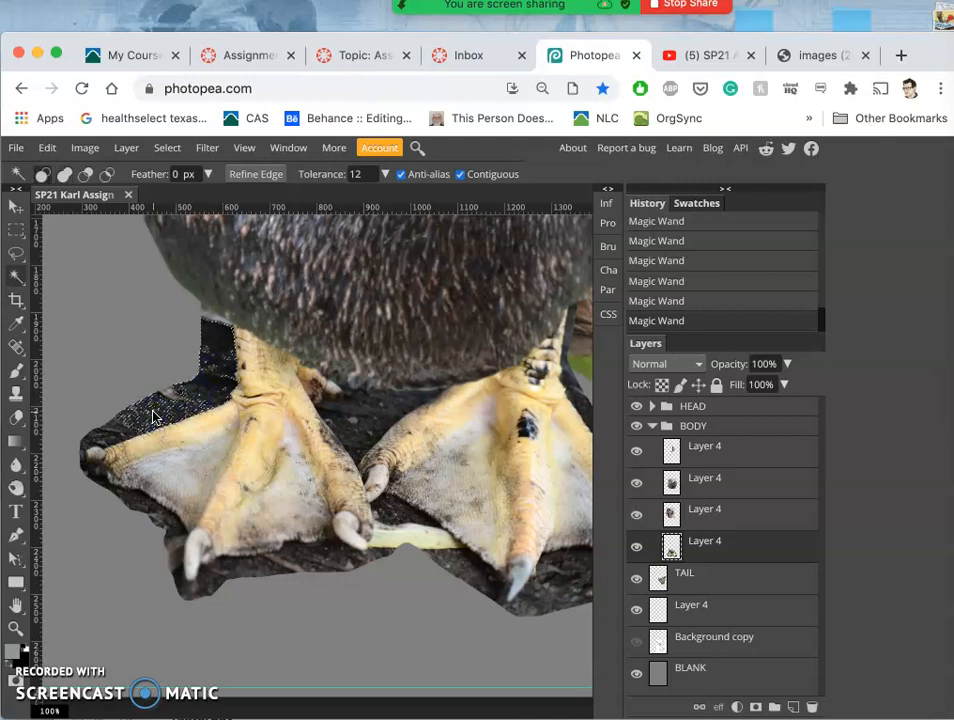
{"action": "left_click", "coordinate": [185, 425]}
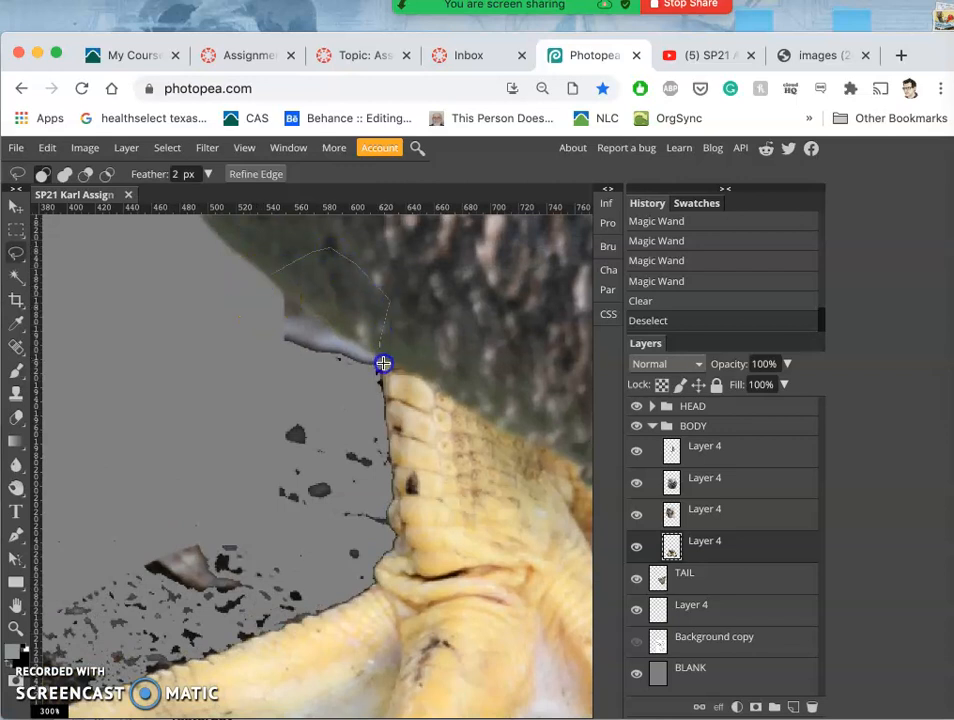
{"action": "mouse_move", "coordinate": [387, 414]}
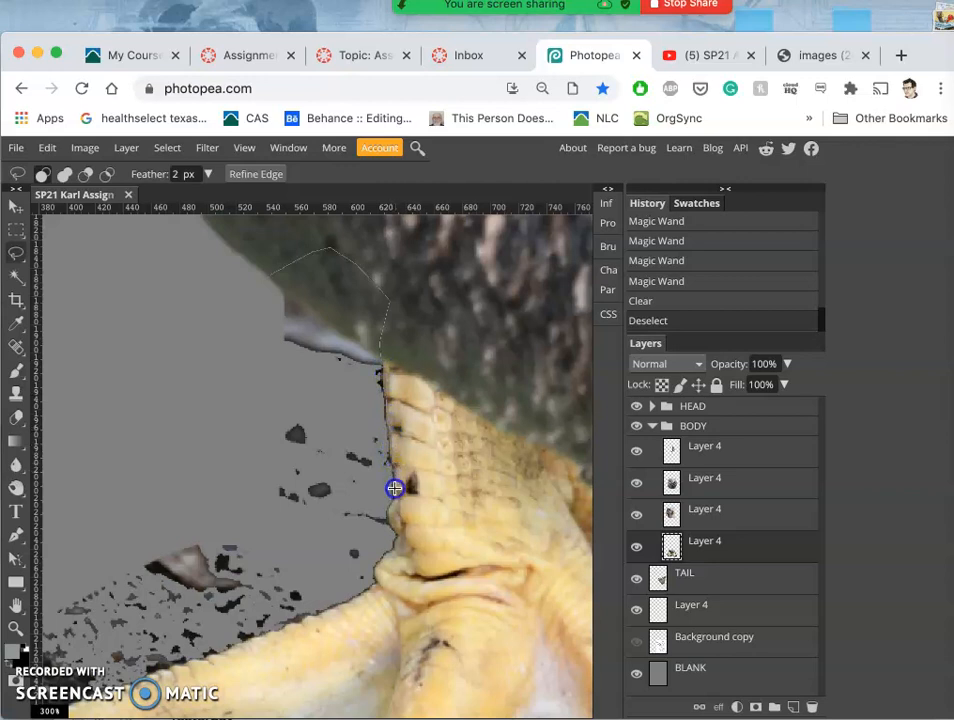
{"action": "mouse_move", "coordinate": [390, 519]}
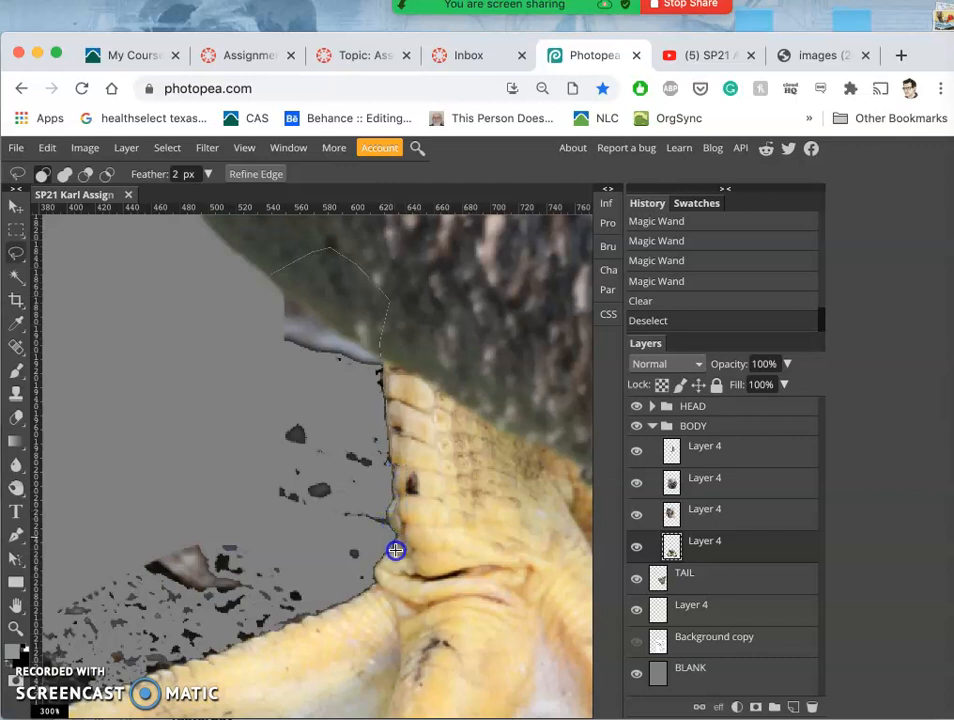
{"action": "mouse_move", "coordinate": [376, 583]}
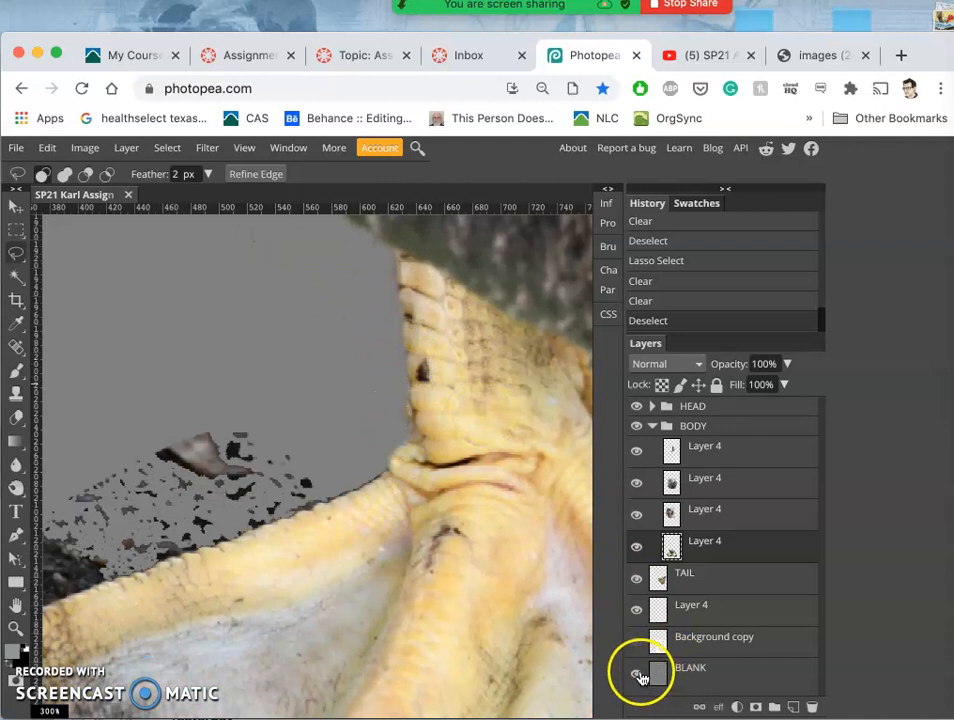
- Turn on the BLANK grey backdrop layer behind the cutout
{"action": "left_click", "coordinate": [636, 671]}
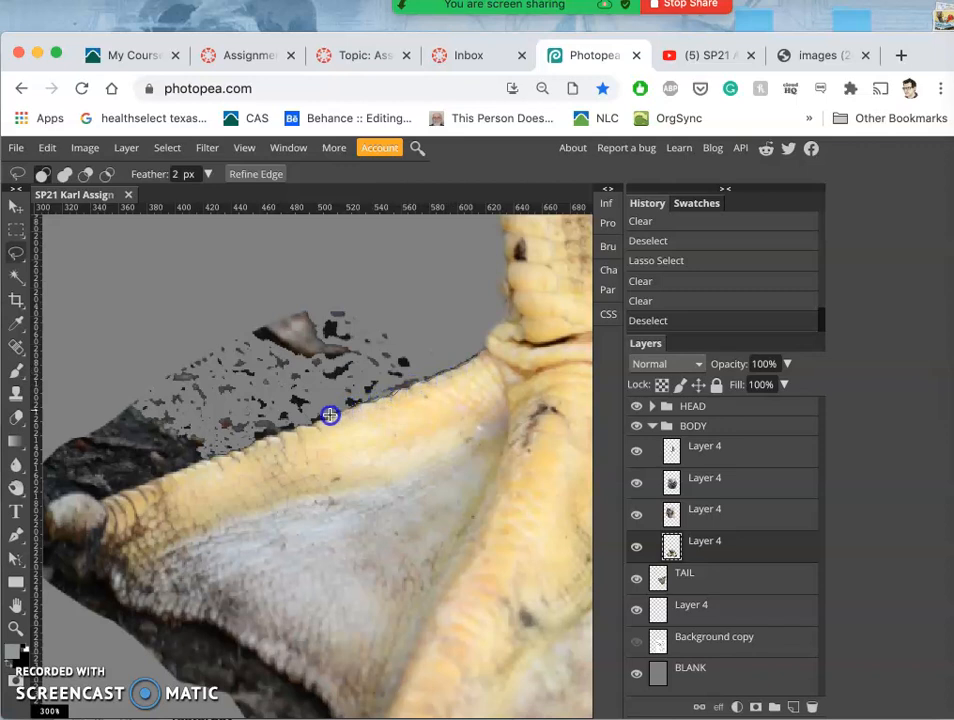
{"action": "mouse_move", "coordinate": [305, 425]}
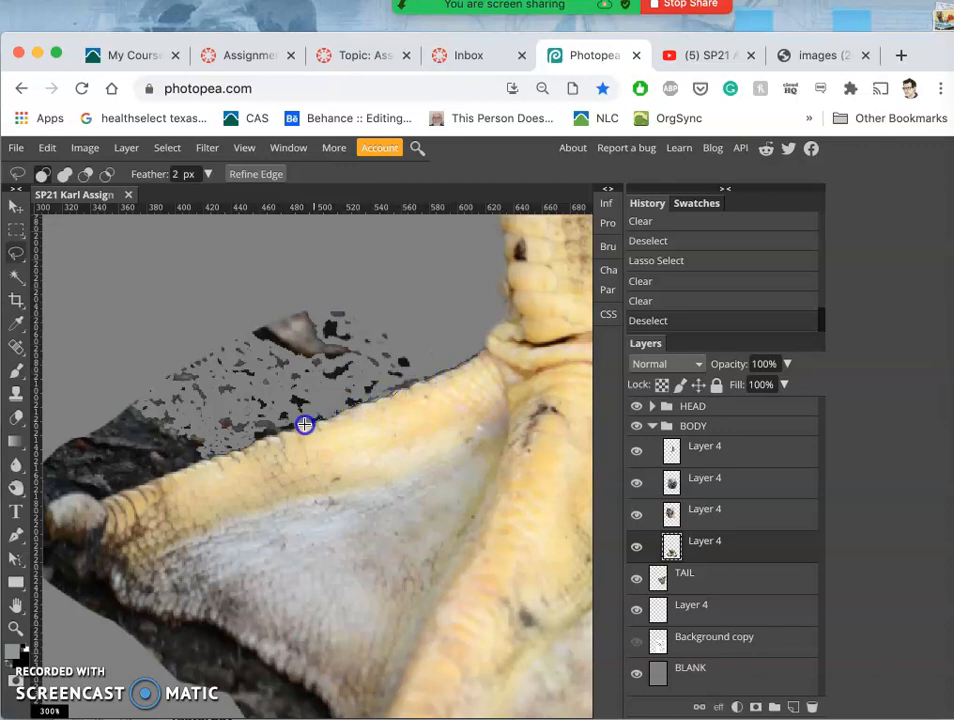
{"action": "mouse_move", "coordinate": [270, 436]}
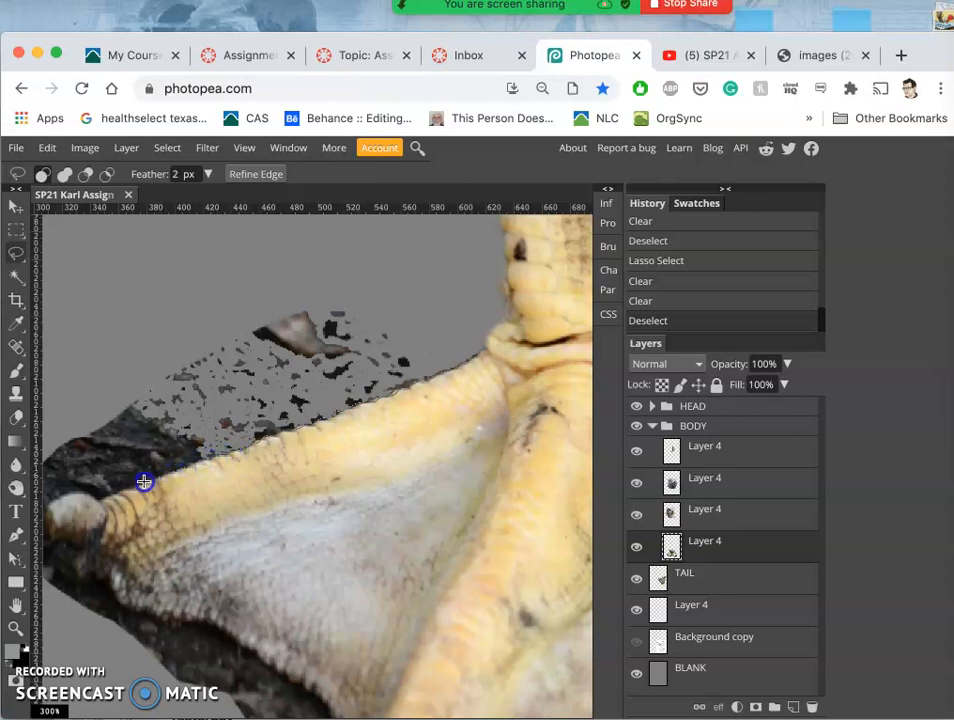
{"action": "mouse_move", "coordinate": [108, 495]}
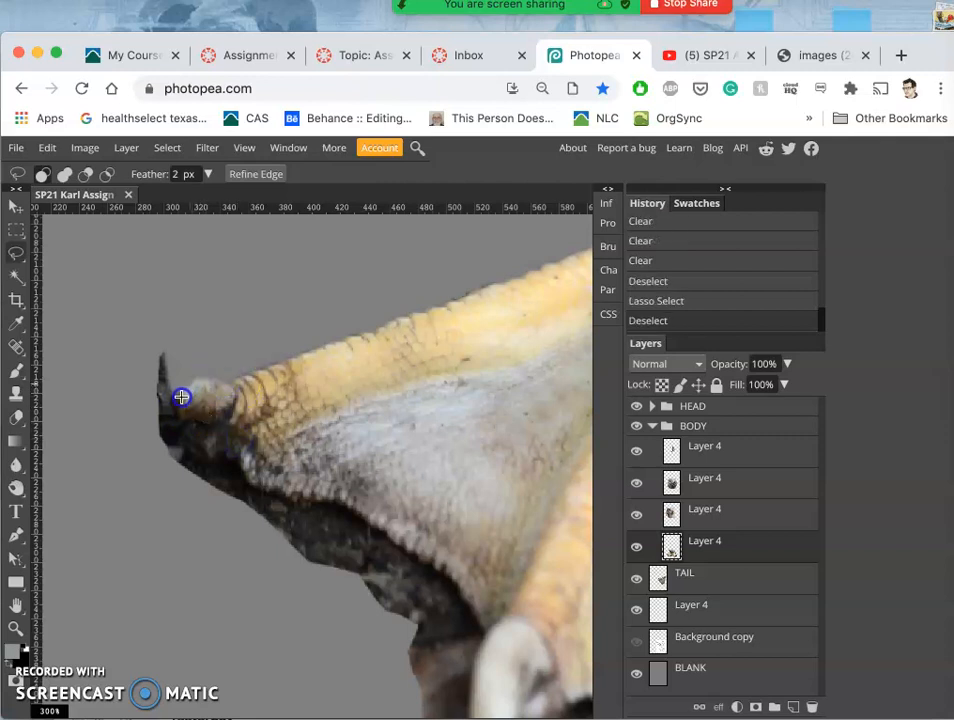
{"action": "mouse_move", "coordinate": [191, 431]}
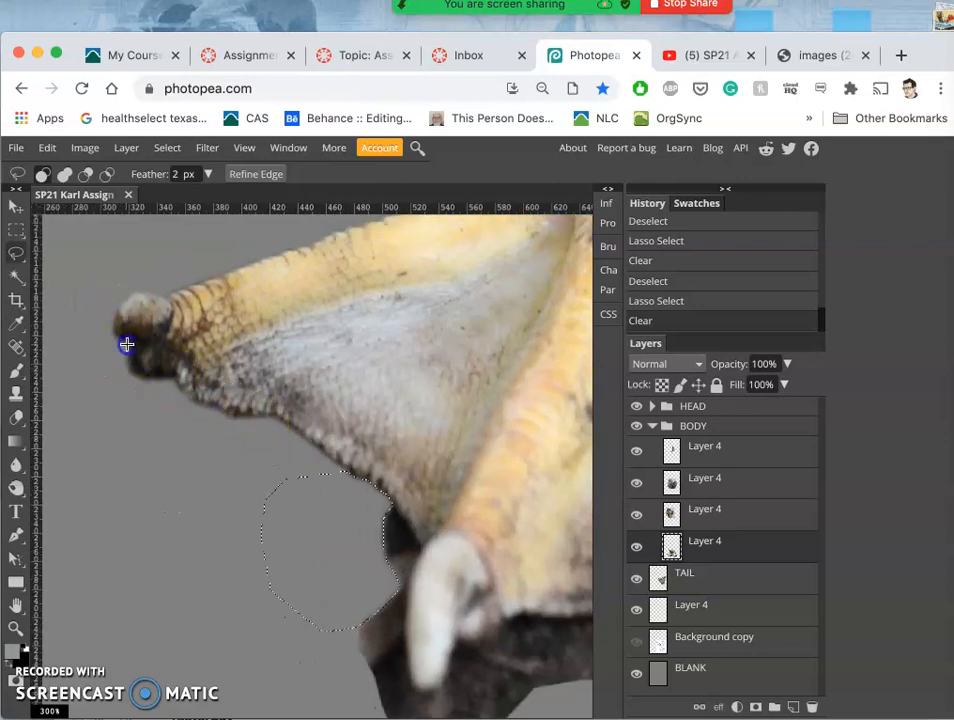
{"action": "mouse_move", "coordinate": [162, 356]}
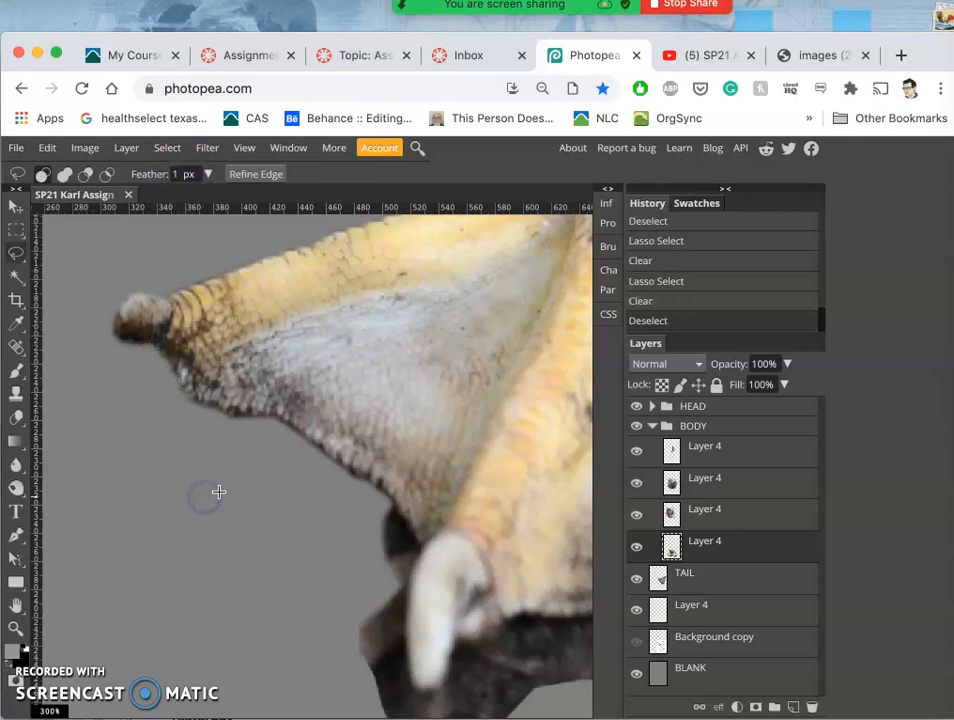
{"action": "mouse_move", "coordinate": [344, 472]}
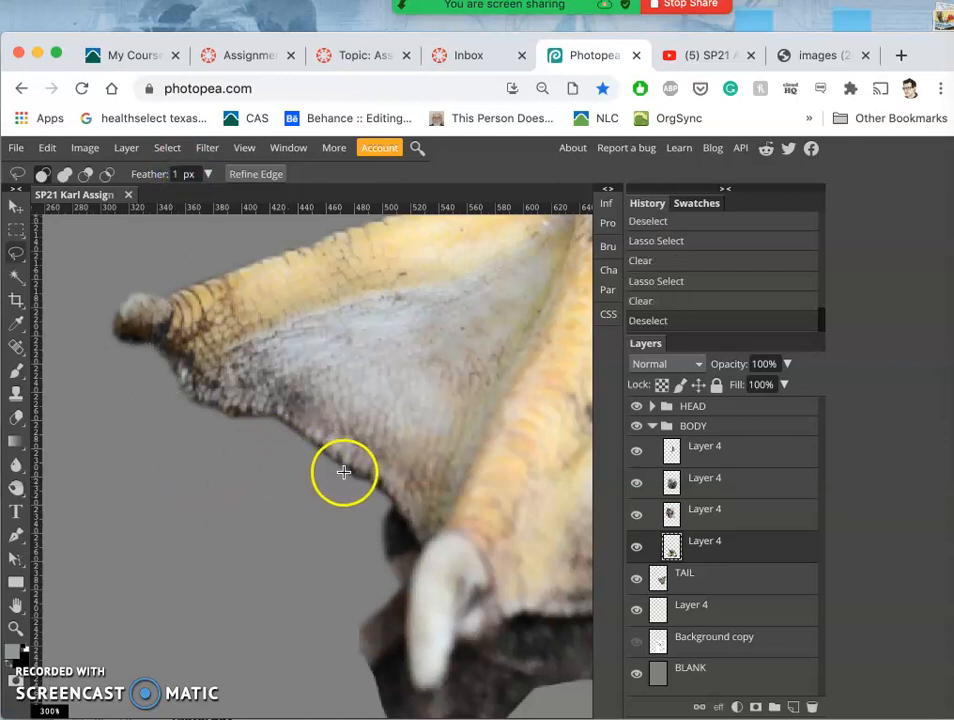
{"action": "mouse_move", "coordinate": [407, 517]}
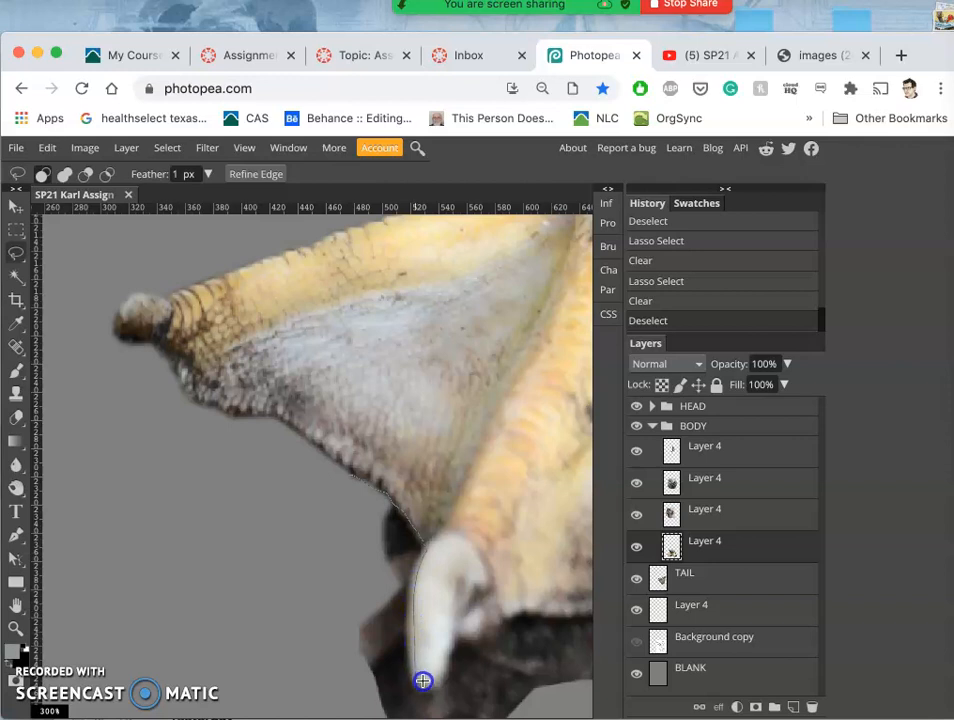
{"action": "mouse_move", "coordinate": [457, 651]}
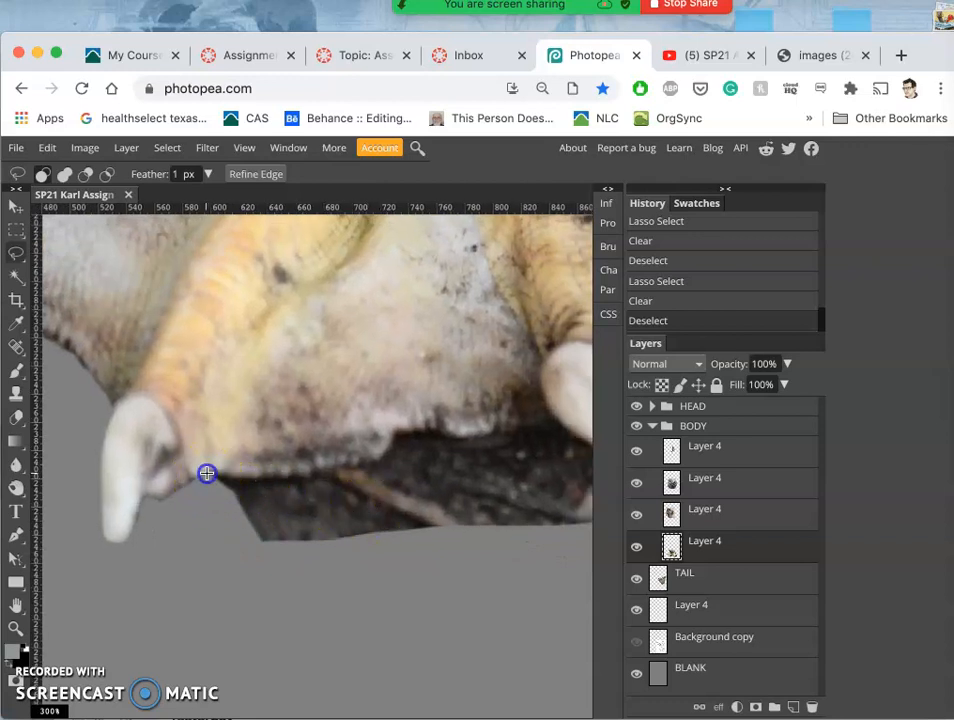
{"action": "mouse_move", "coordinate": [256, 476]}
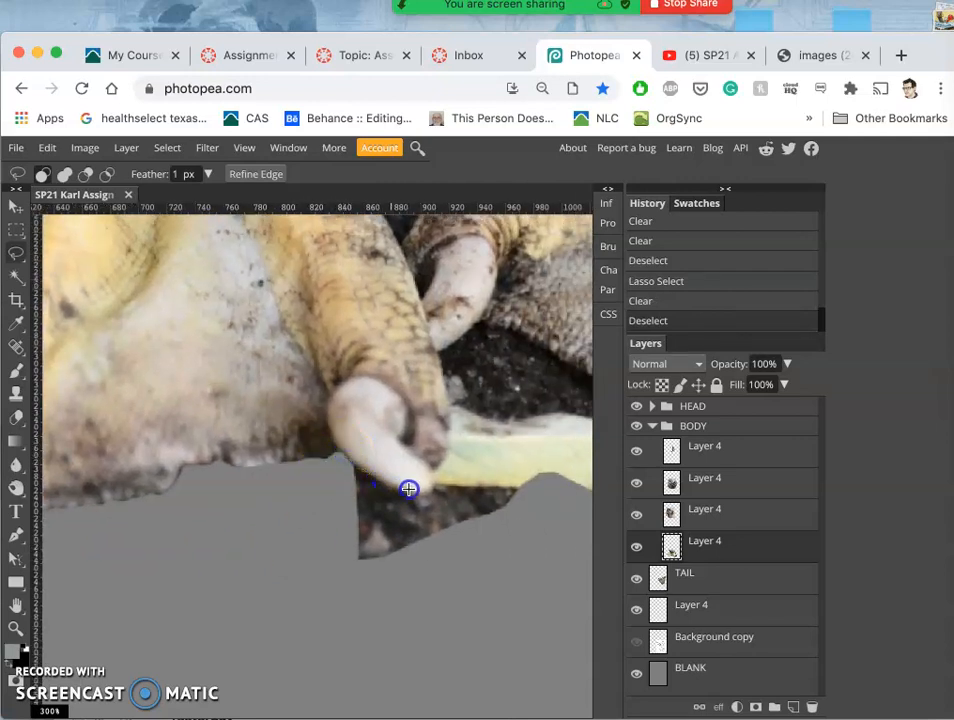
{"action": "mouse_move", "coordinate": [425, 471]}
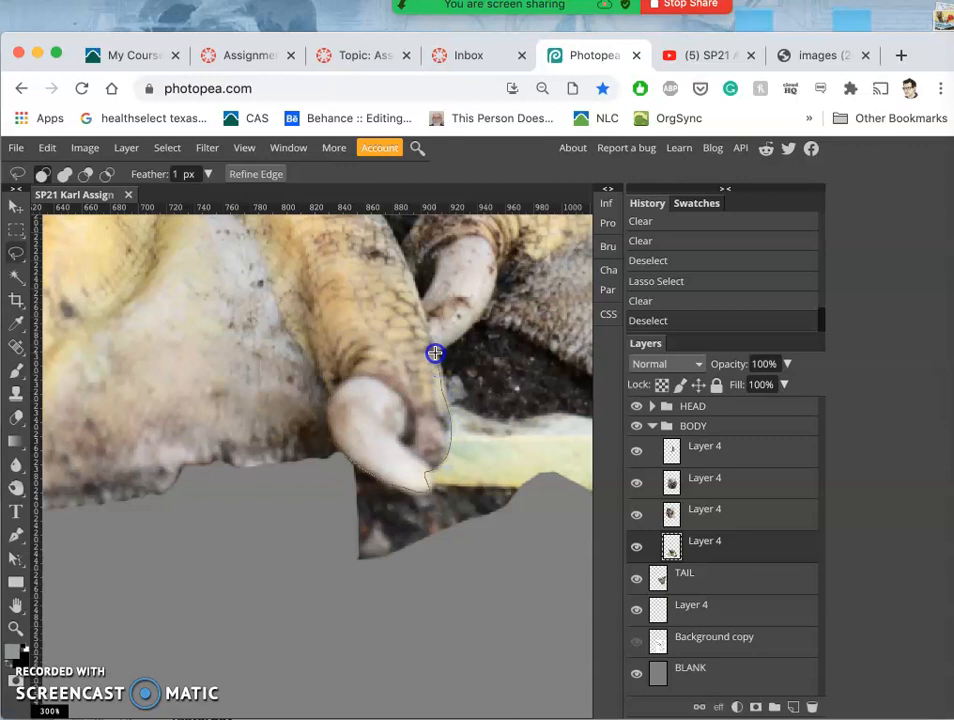
{"action": "mouse_move", "coordinate": [467, 329]}
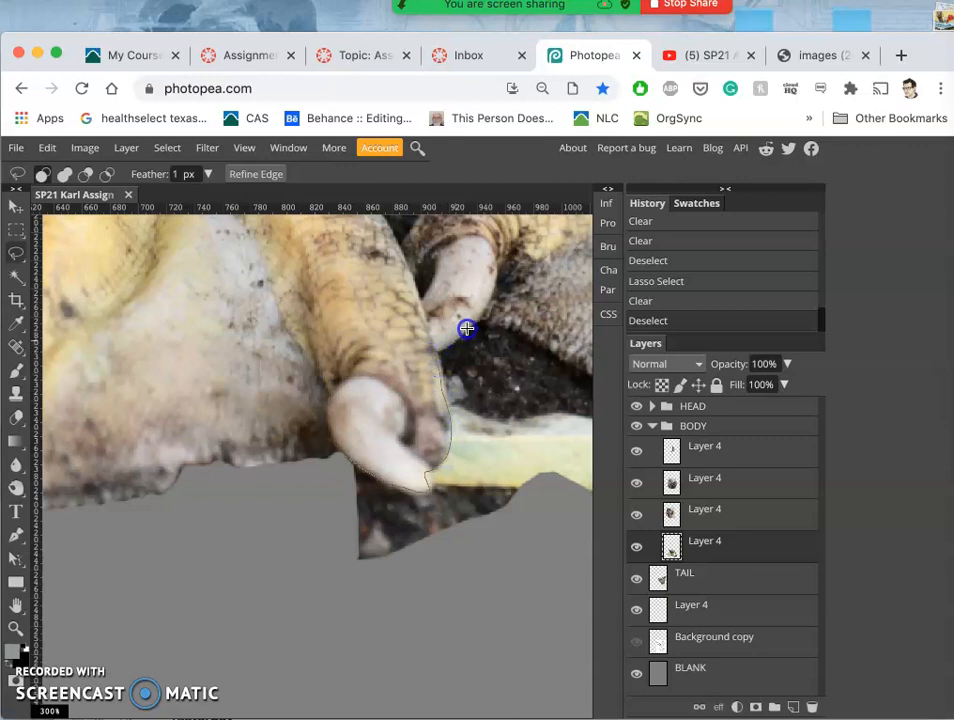
{"action": "mouse_move", "coordinate": [490, 292]}
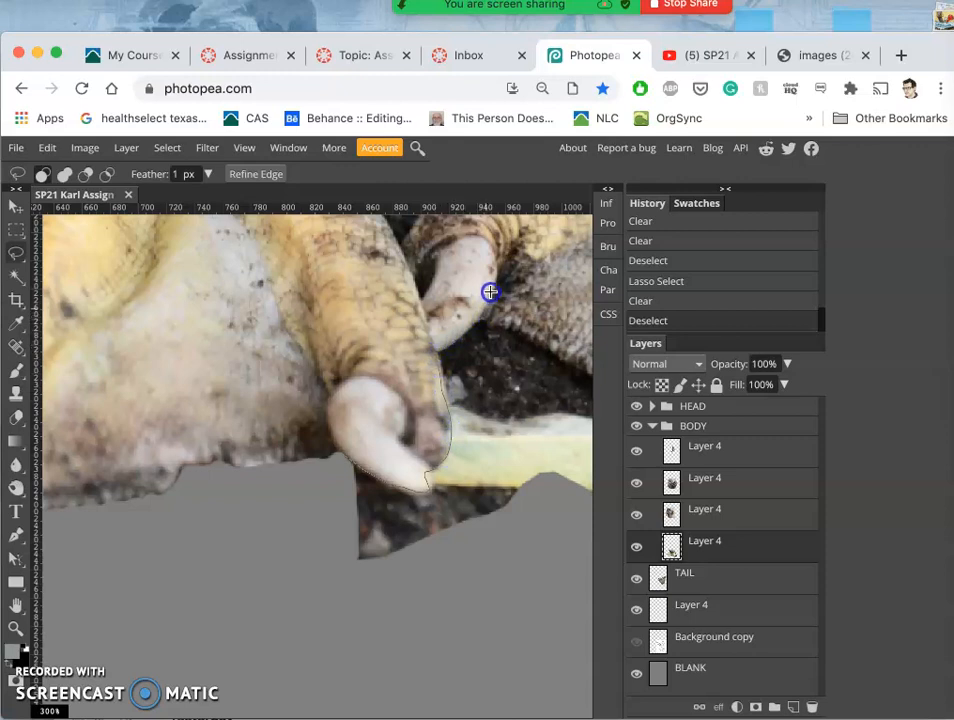
{"action": "mouse_move", "coordinate": [470, 324]}
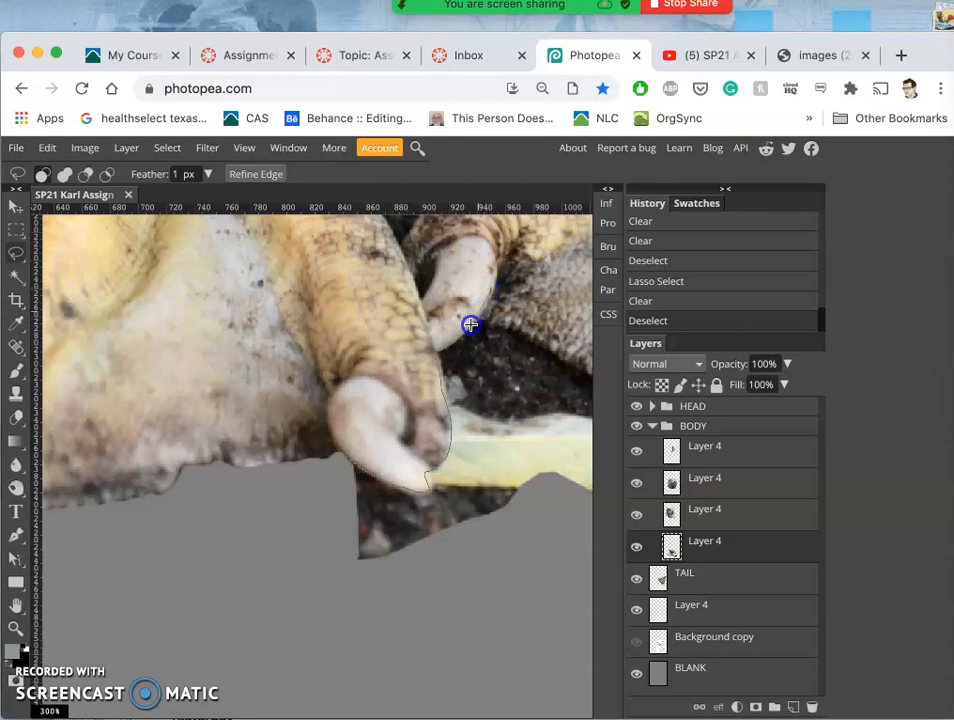
{"action": "mouse_move", "coordinate": [540, 339]}
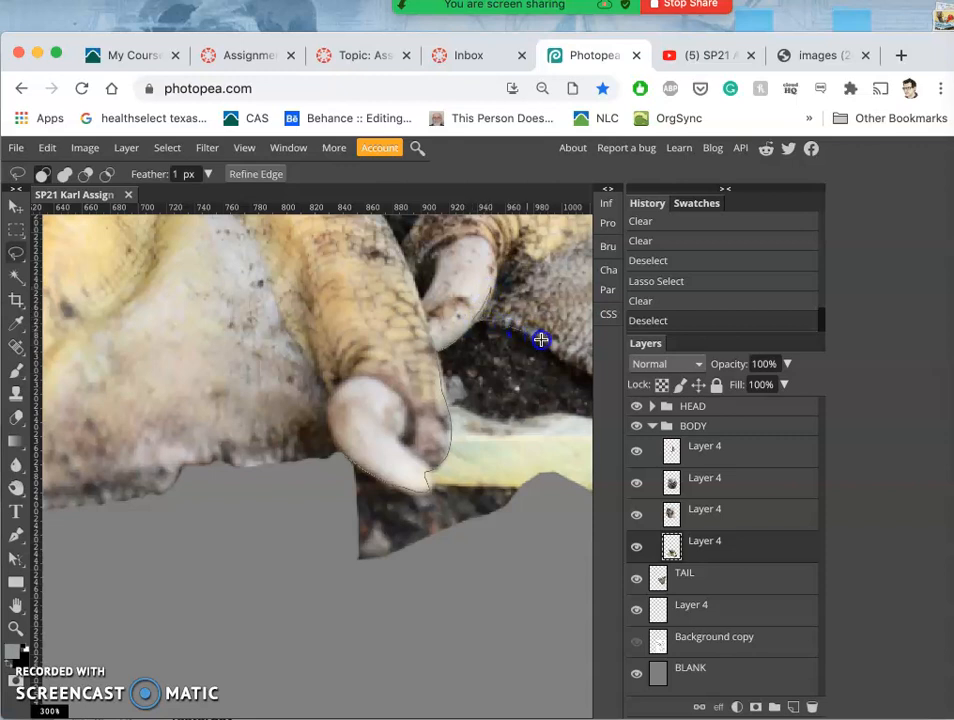
{"action": "mouse_move", "coordinate": [555, 618]}
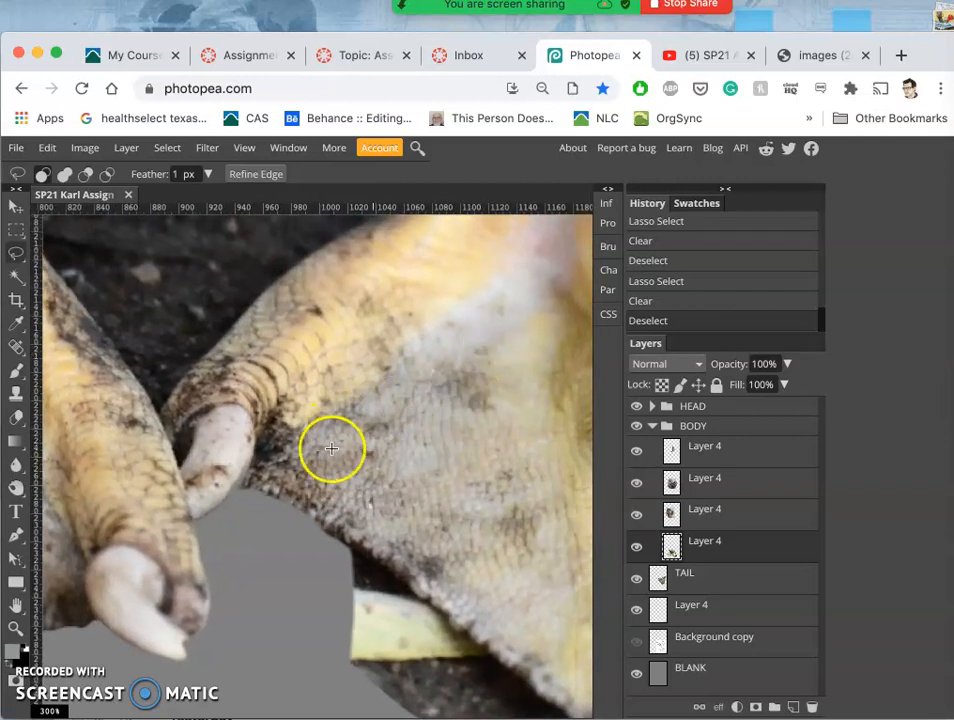
{"action": "mouse_move", "coordinate": [241, 479]}
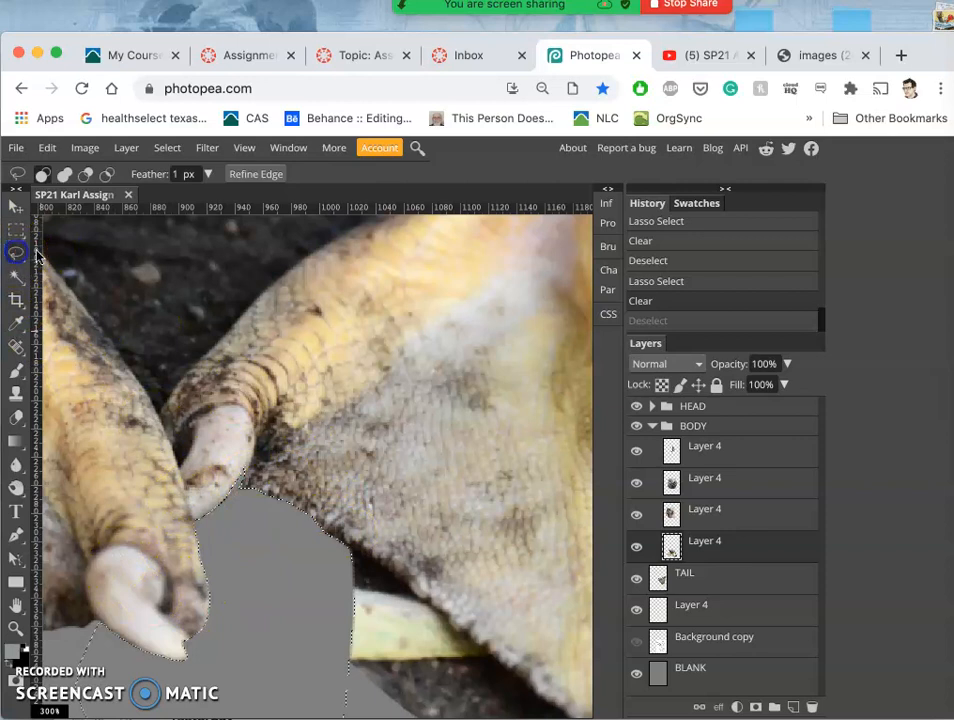
{"action": "mouse_move", "coordinate": [285, 425]}
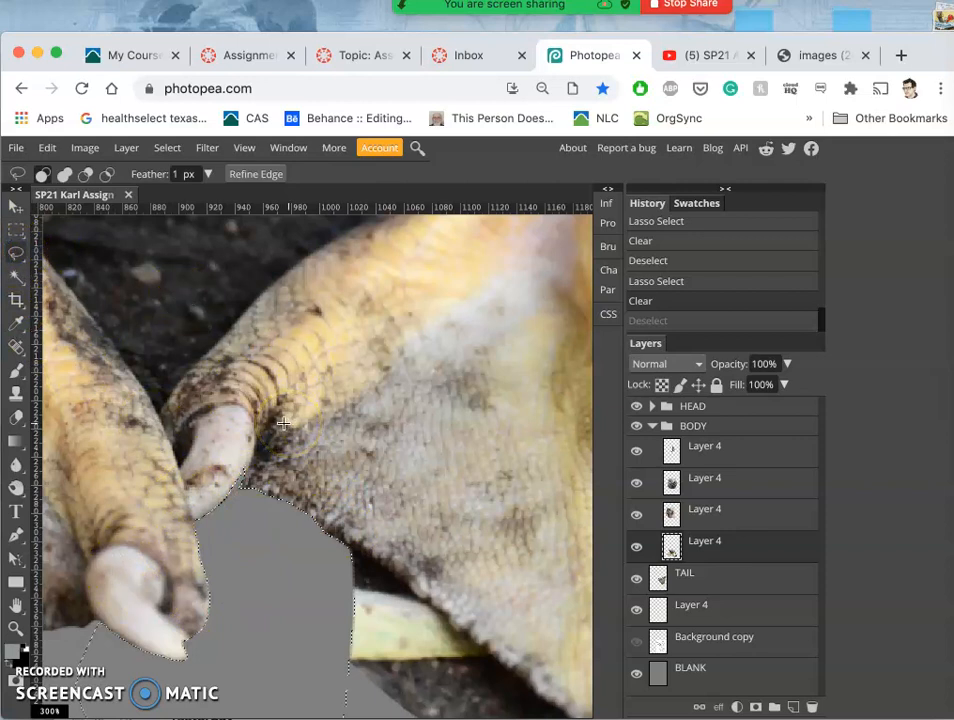
- Lasso along the claw edge and clear the dark ground between the two claws
{"action": "left_click", "coordinate": [217, 499]}
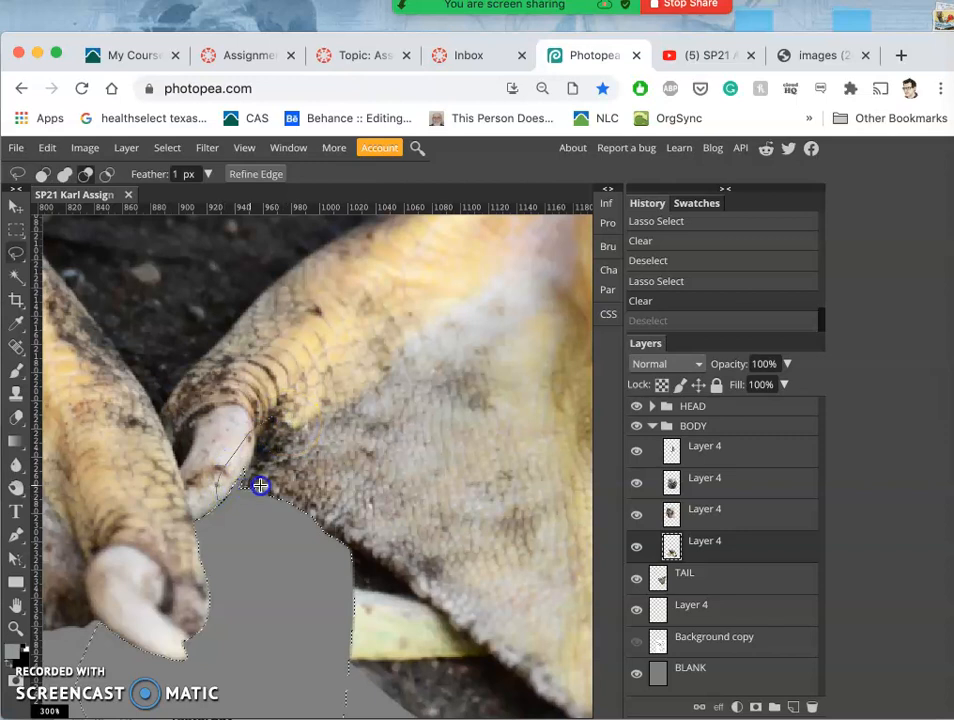
{"action": "left_click", "coordinate": [260, 487]}
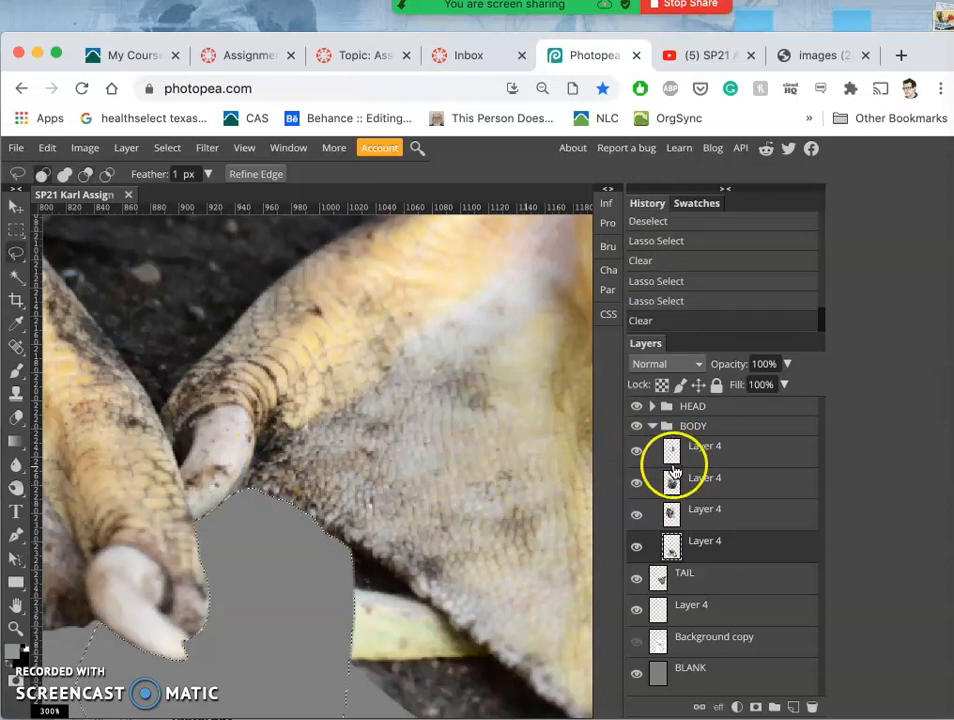
{"action": "left_click", "coordinate": [637, 554]}
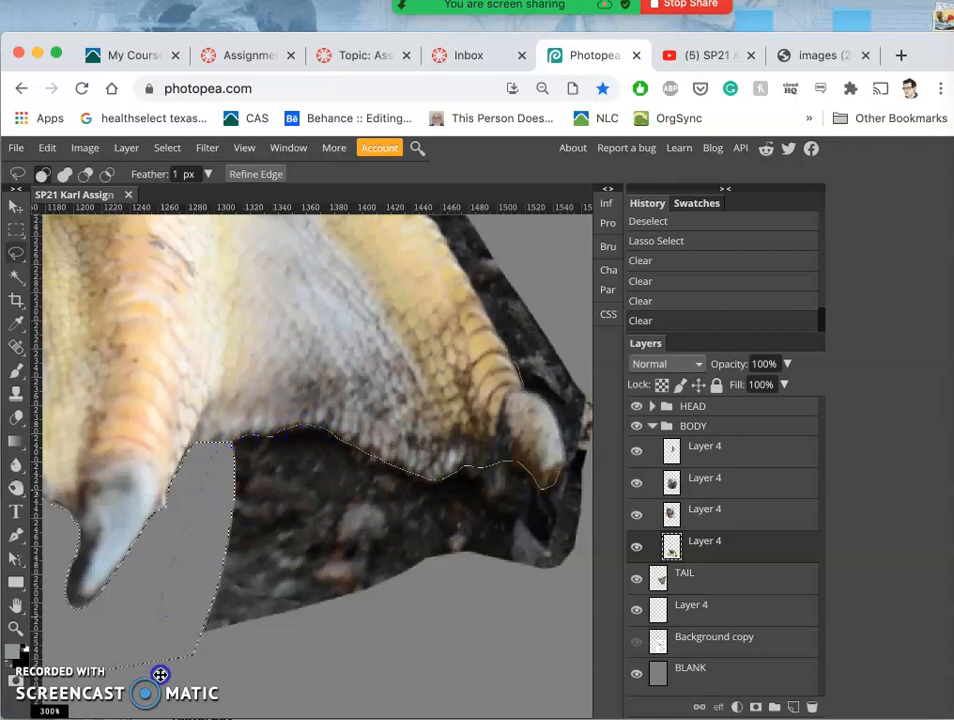
{"action": "mouse_move", "coordinate": [607, 472]}
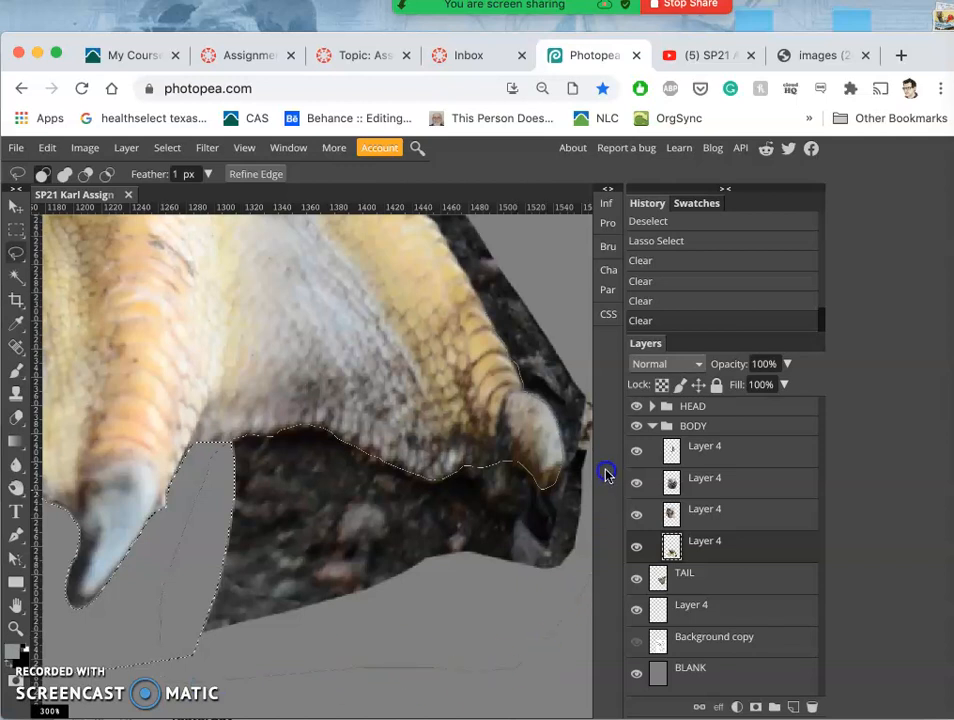